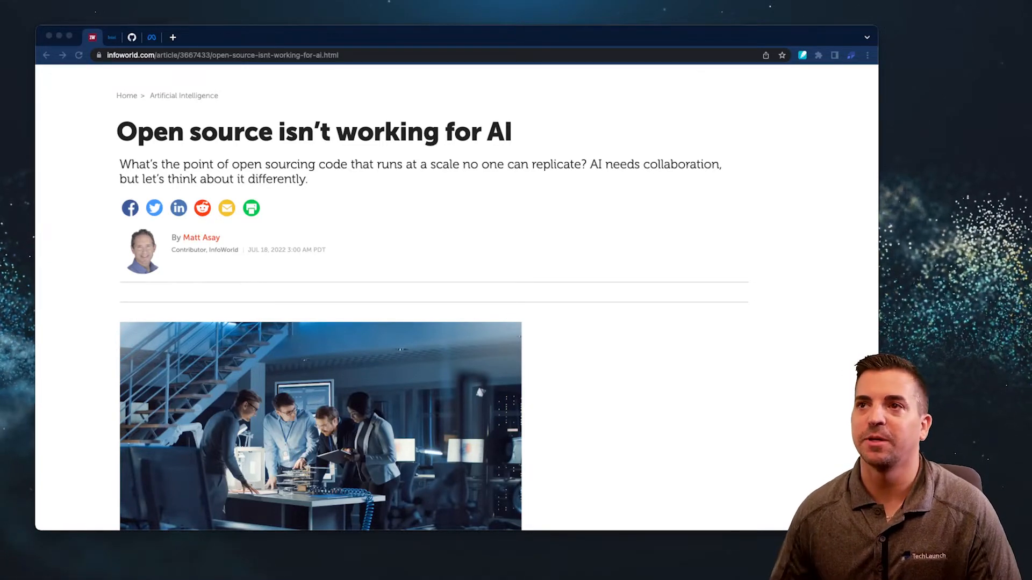
Scroll down through the InfoWorld article on open source and AI.
scroll("down", 3)
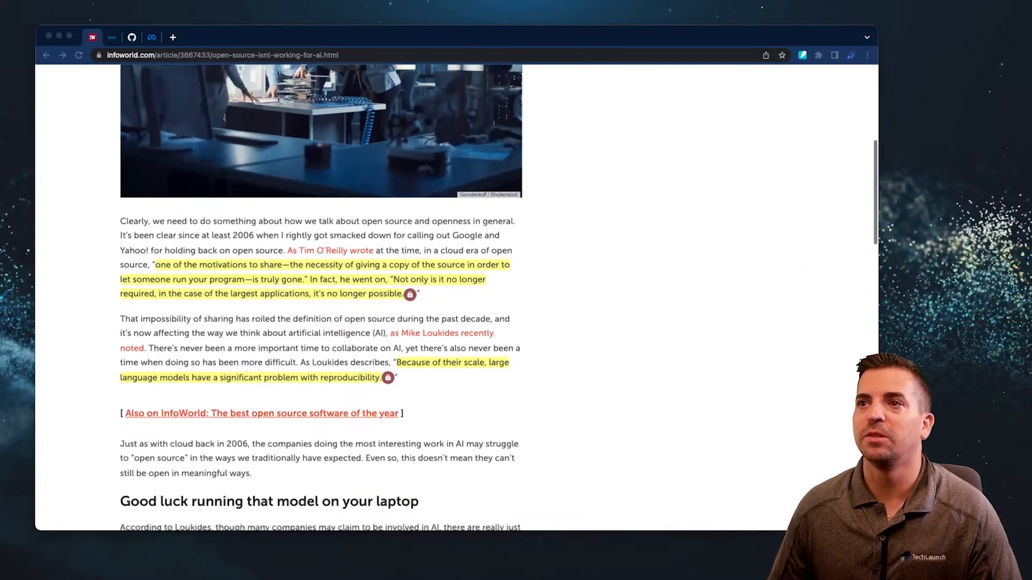
scroll("down", 3)
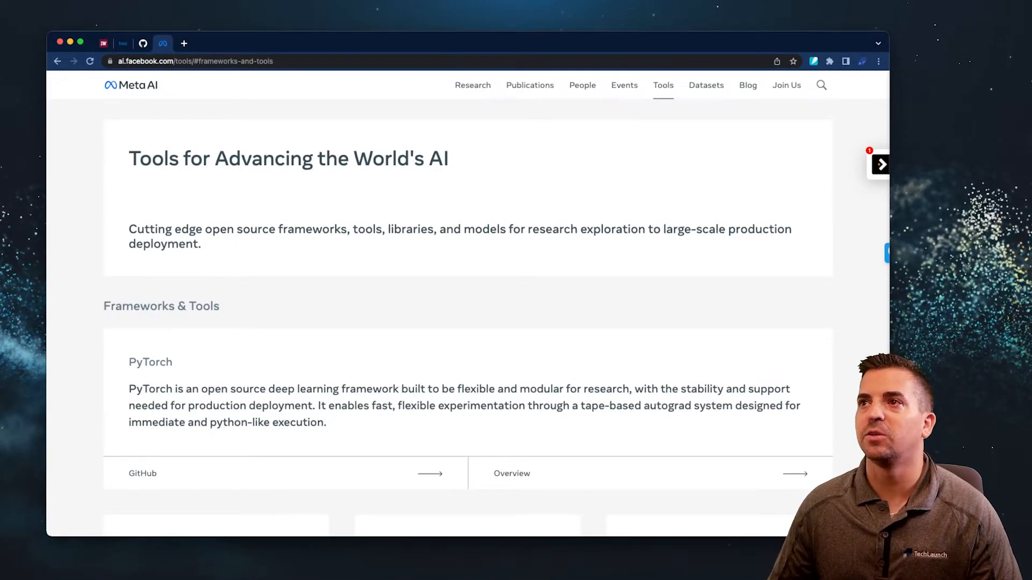
Browse Meta AI's Datasets page and the Casual Conversations download form, then return to InfoWorld.
left_click(706, 85)
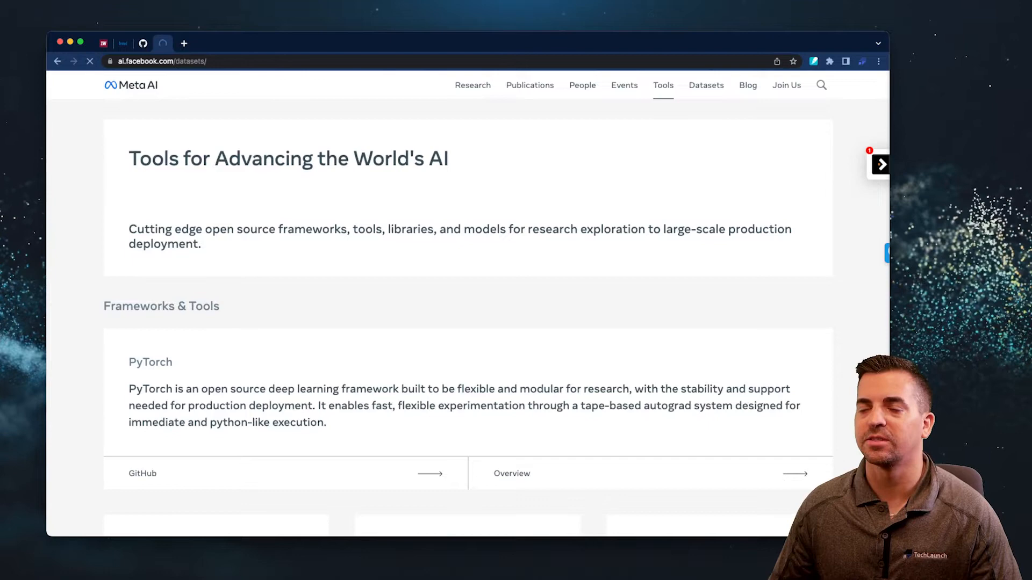
left_click(706, 85)
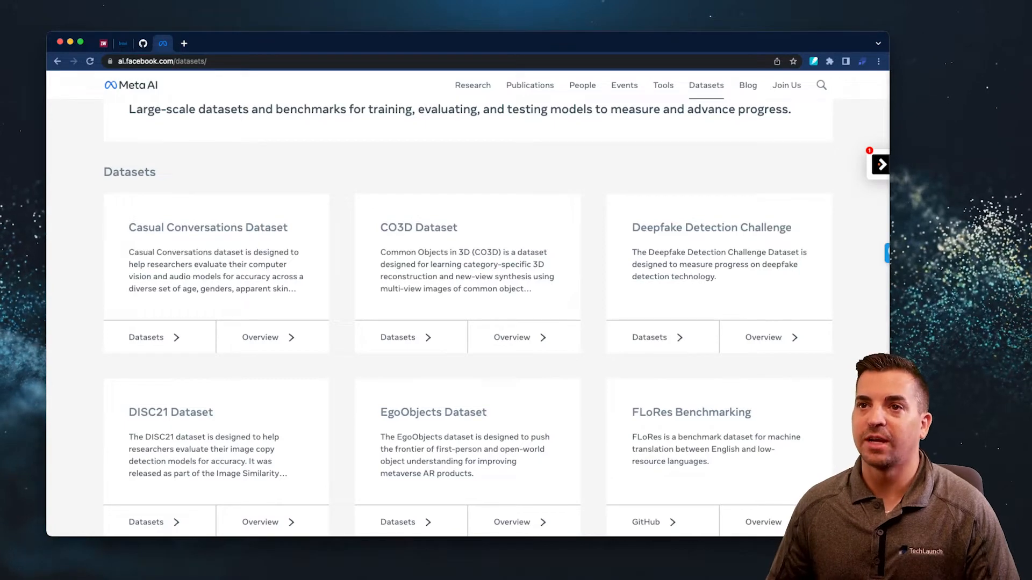
left_click(146, 337)
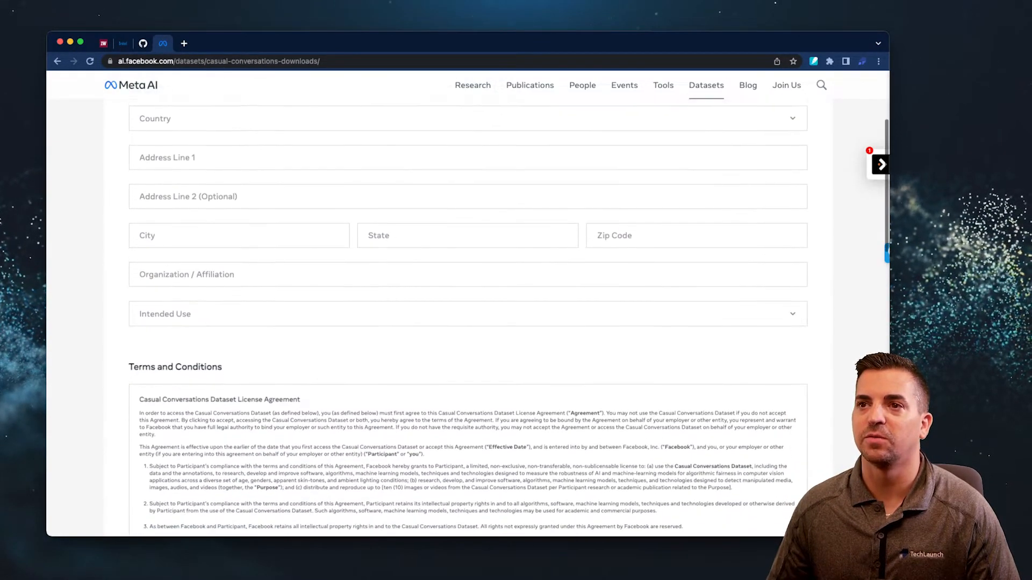
scroll("down", 3)
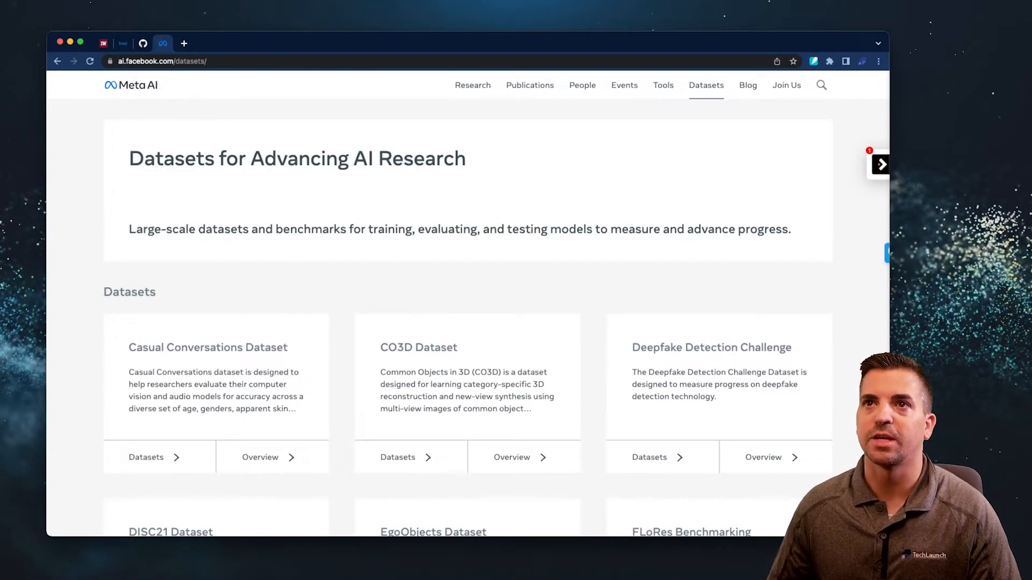
left_click(106, 43)
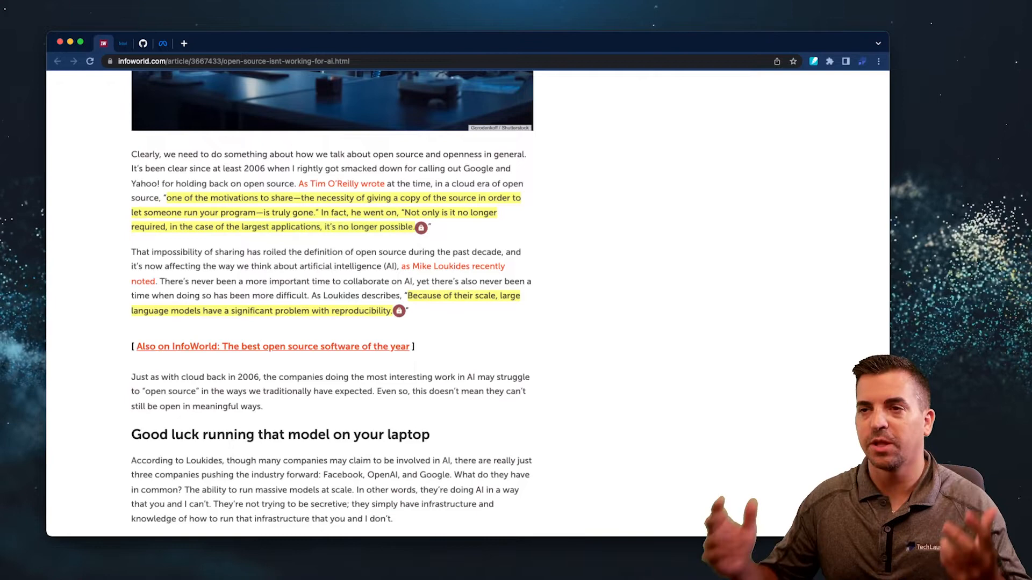
Scroll the Meta AI tools list to show ONNX, Tensor Comprehensions and Glow below PyTorch.
scroll("down", 3)
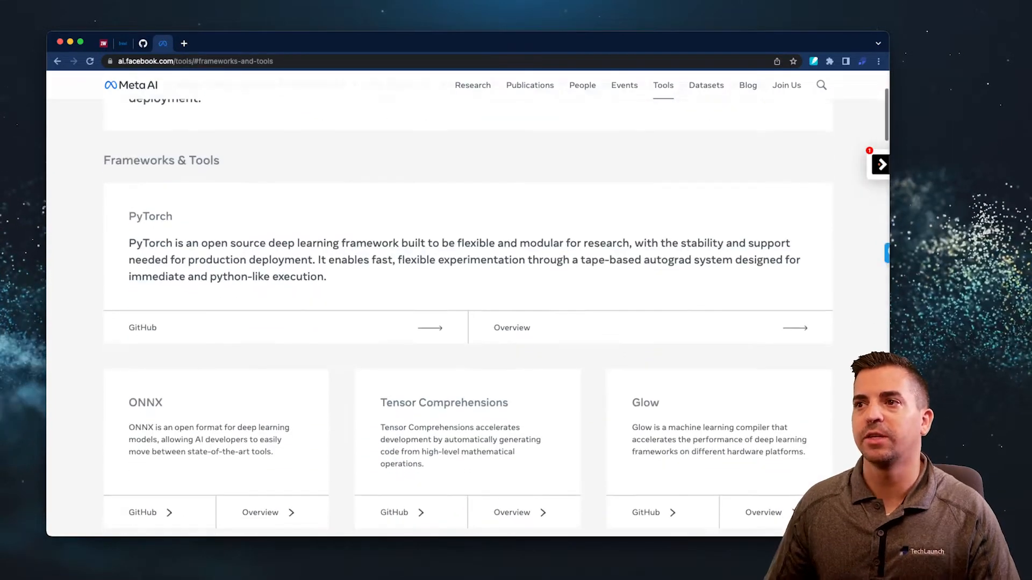
Scroll through the frameworks listed on Meta AI's tools page.
scroll("down", 3)
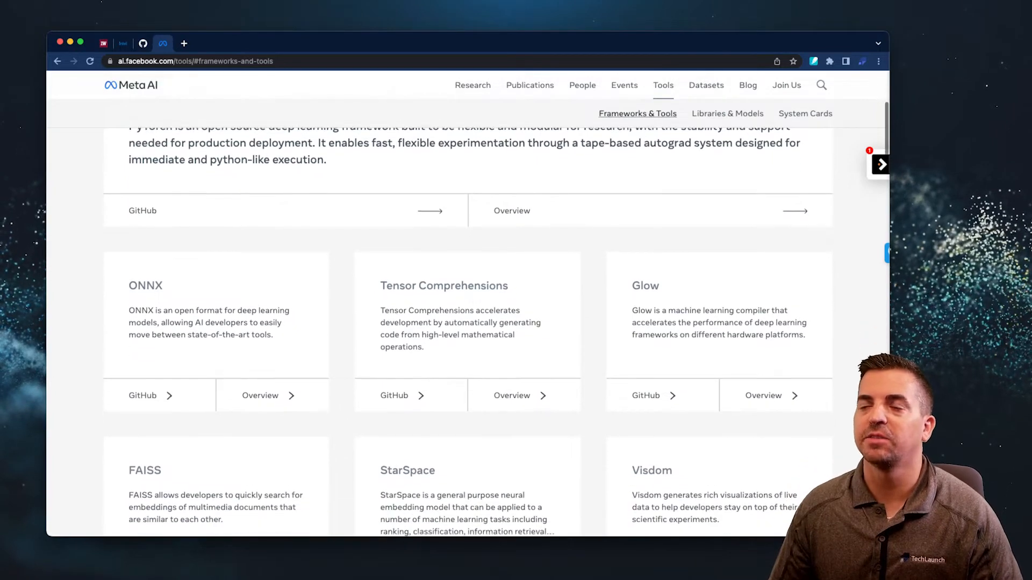
scroll("down", 3)
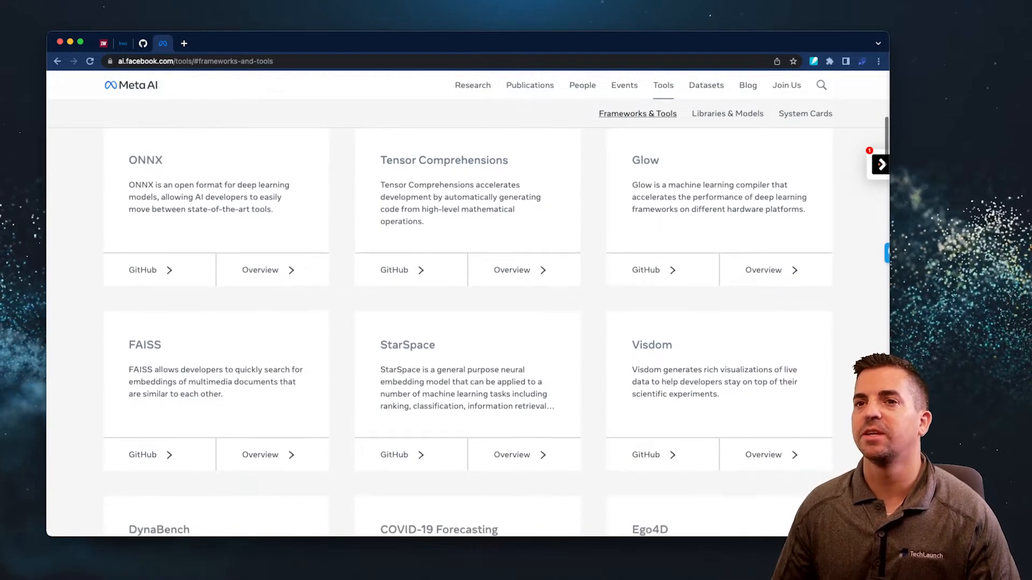
scroll("down", 3)
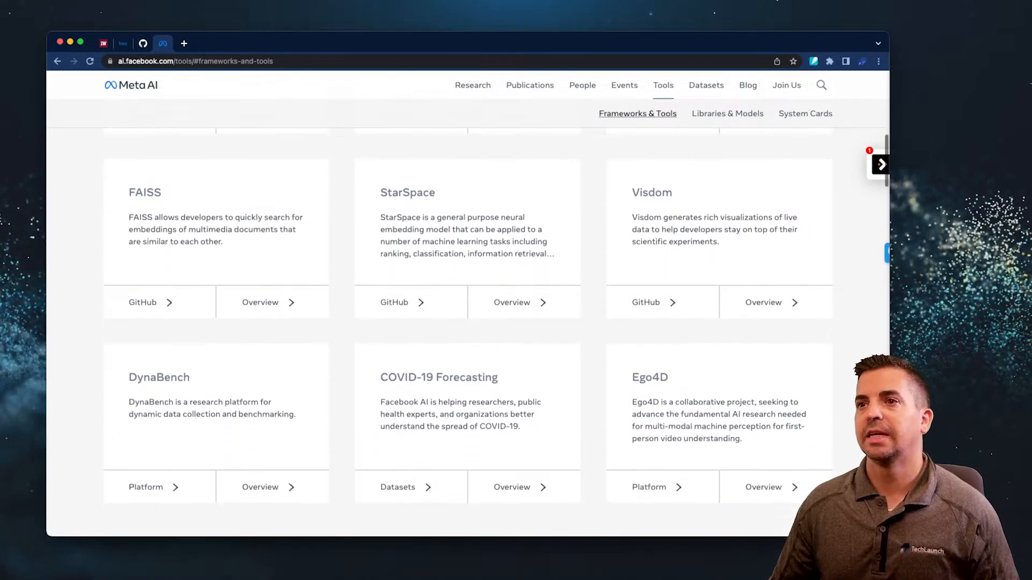
scroll("down", 3)
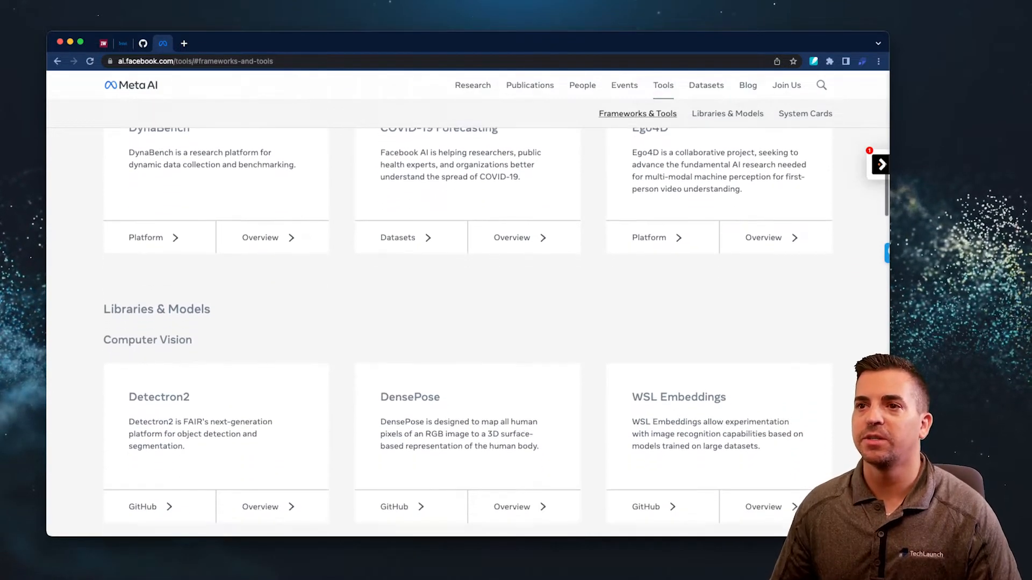
Jump to the Libraries & Models section, look it over, then return to InfoWorld.
left_click(727, 114)
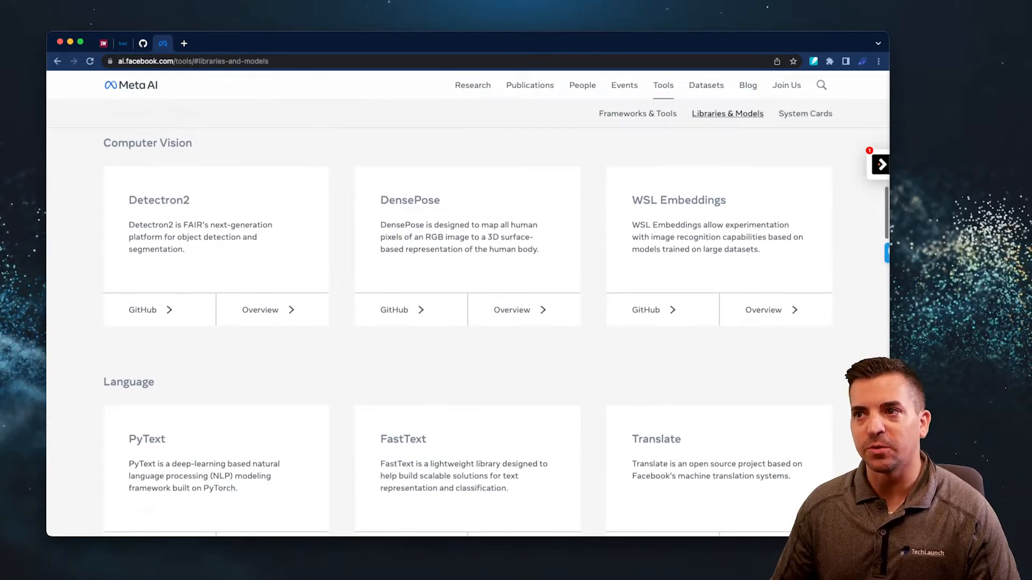
scroll("down", 3)
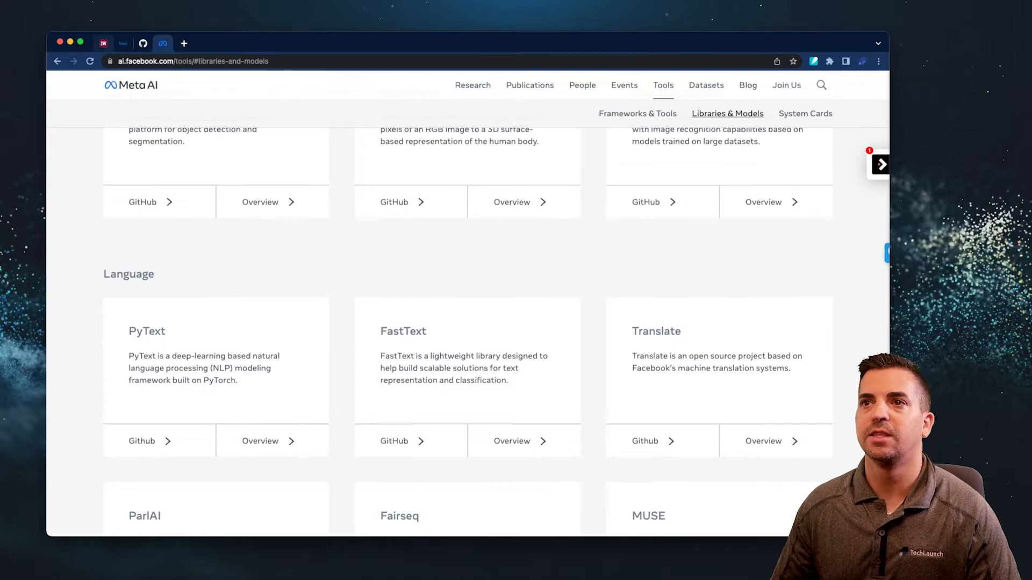
left_click(105, 43)
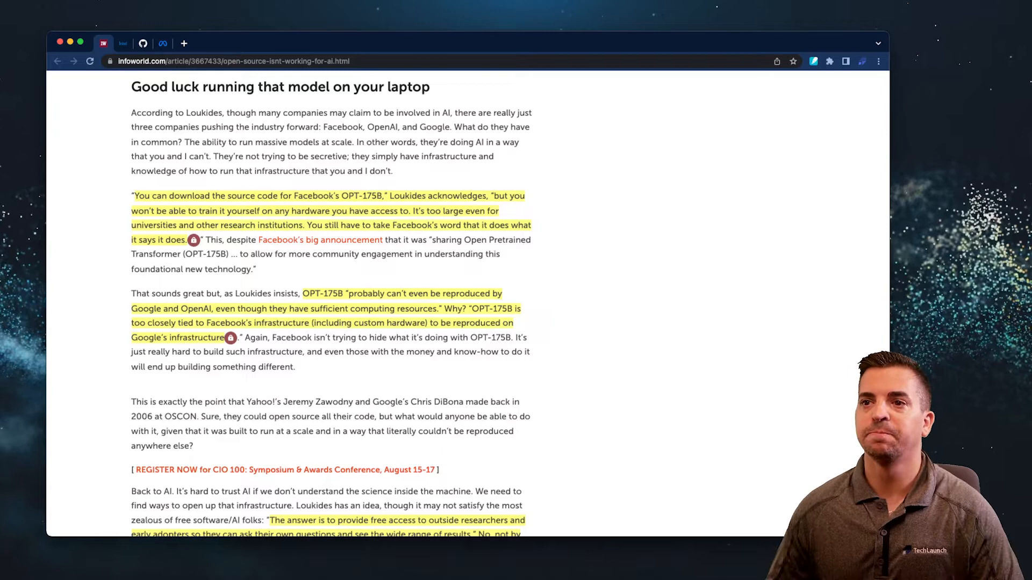
scroll("down", 3)
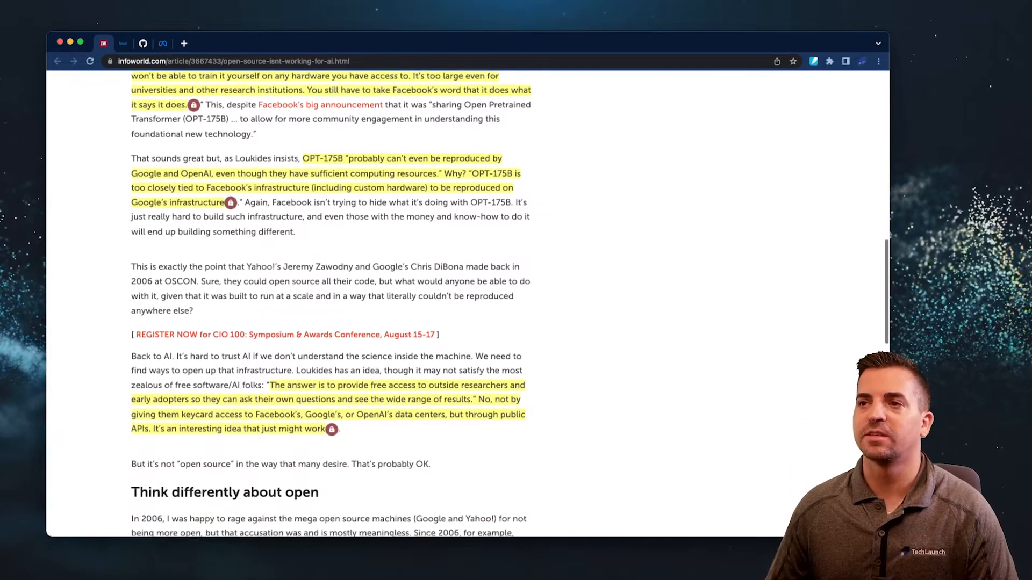
scroll("down", 3)
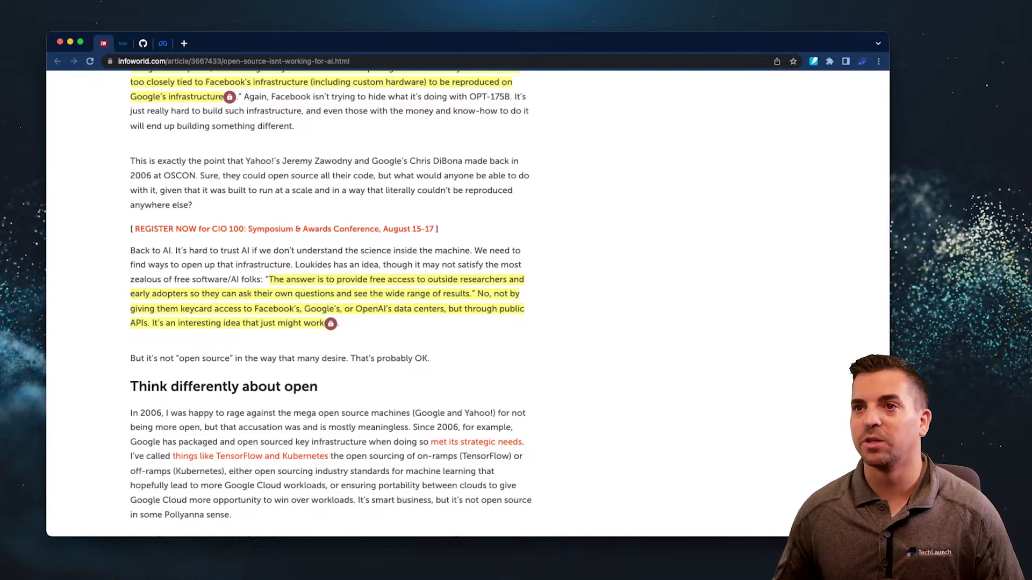
scroll("down", 3)
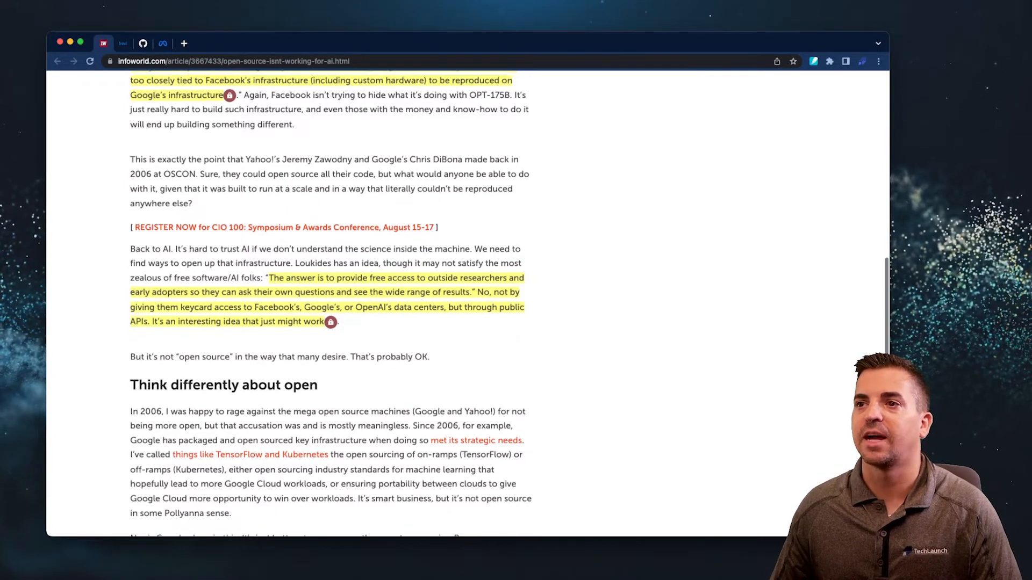
scroll("down", 3)
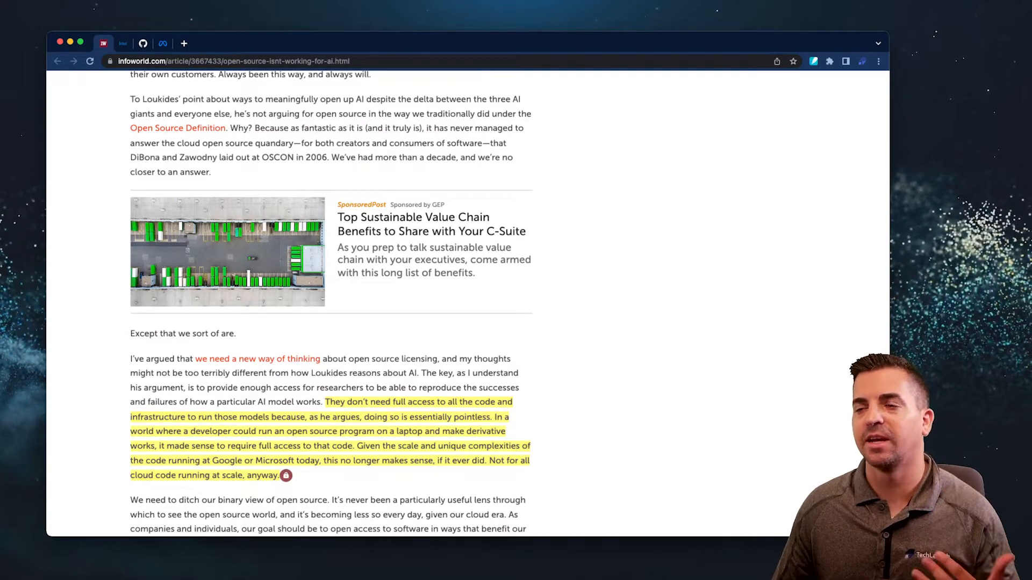
scroll("down", 3)
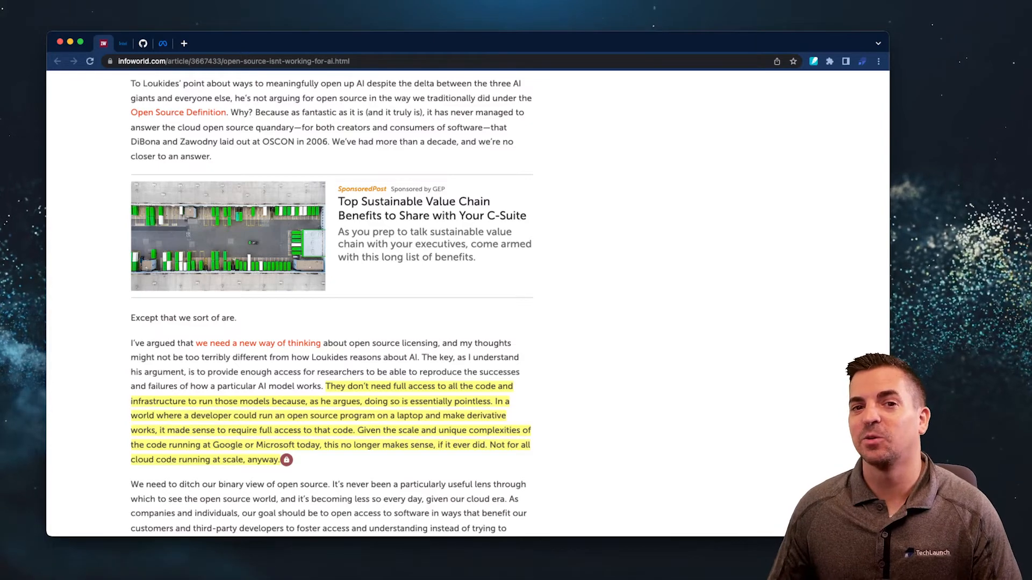
Scroll further down the InfoWorld article.
scroll("down", 3)
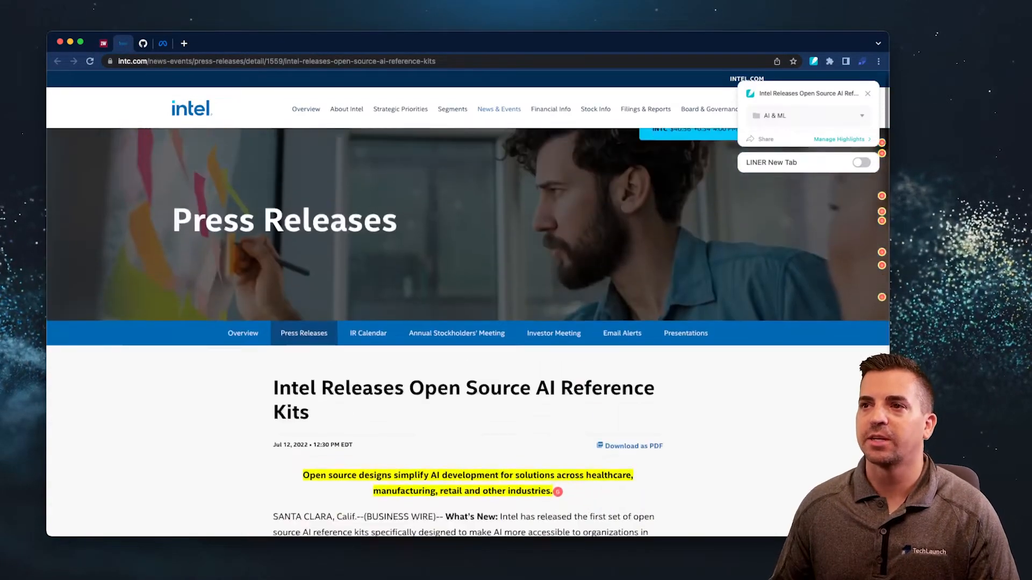
Read down the Intel press release, then switch to the predictive-health-analytics GitHub repository.
scroll("down", 3)
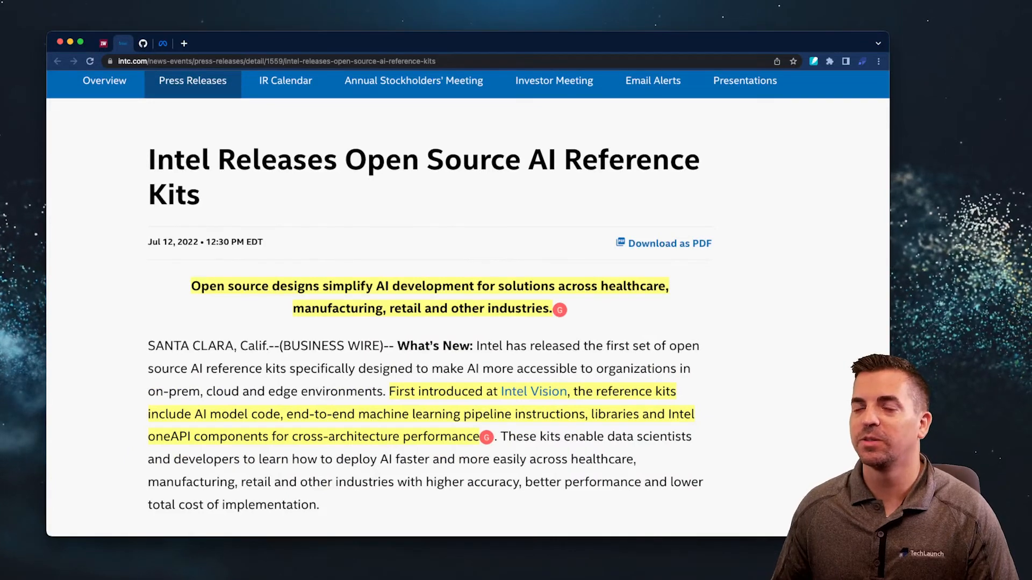
scroll("down", 3)
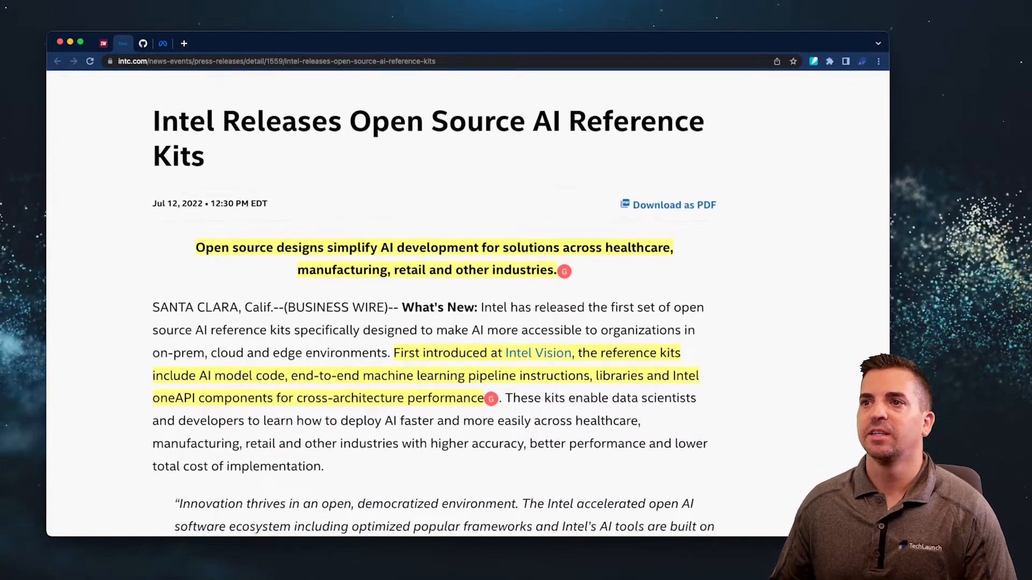
scroll("down", 3)
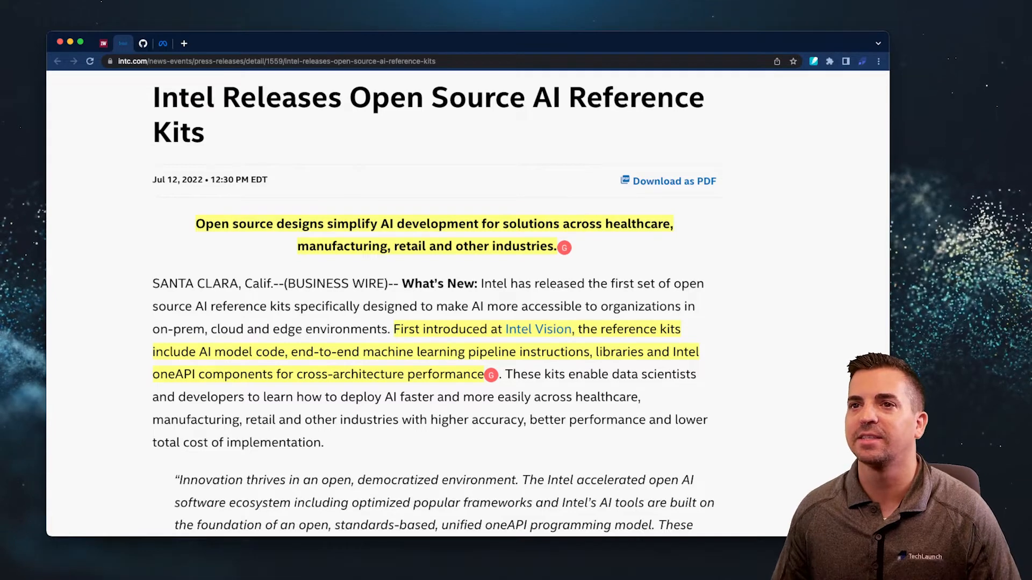
scroll("down", 3)
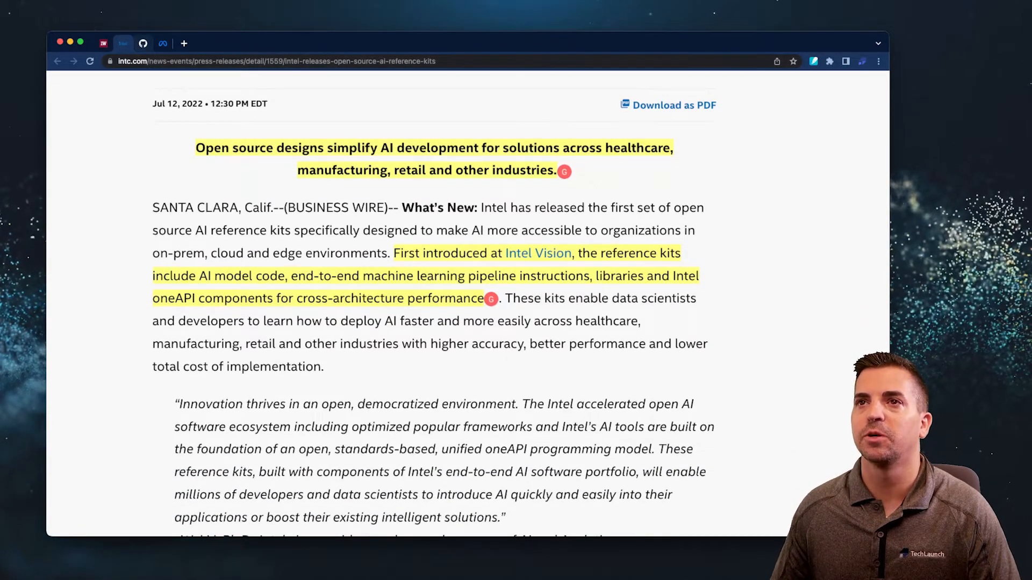
left_click(143, 43)
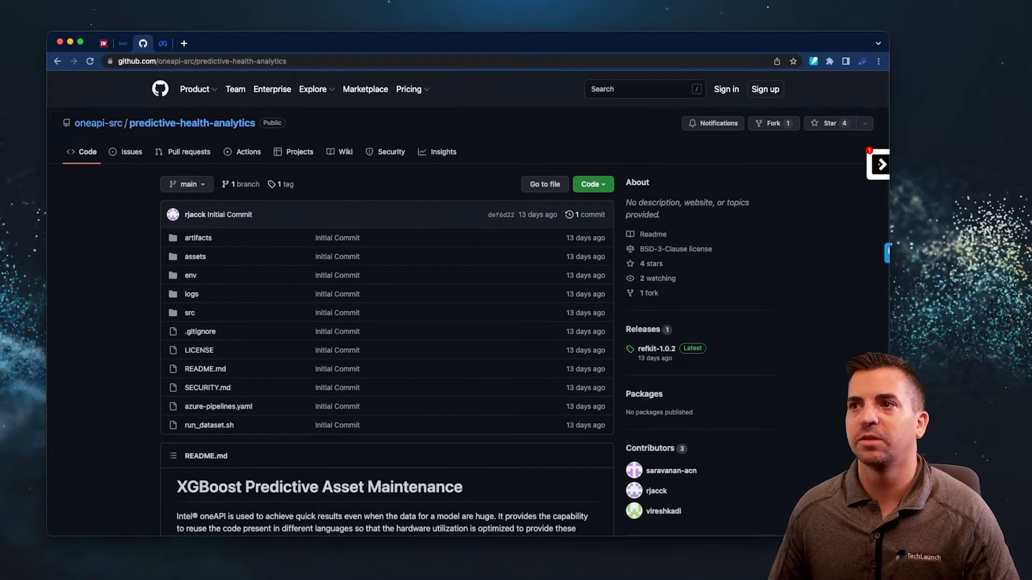
scroll("down", 3)
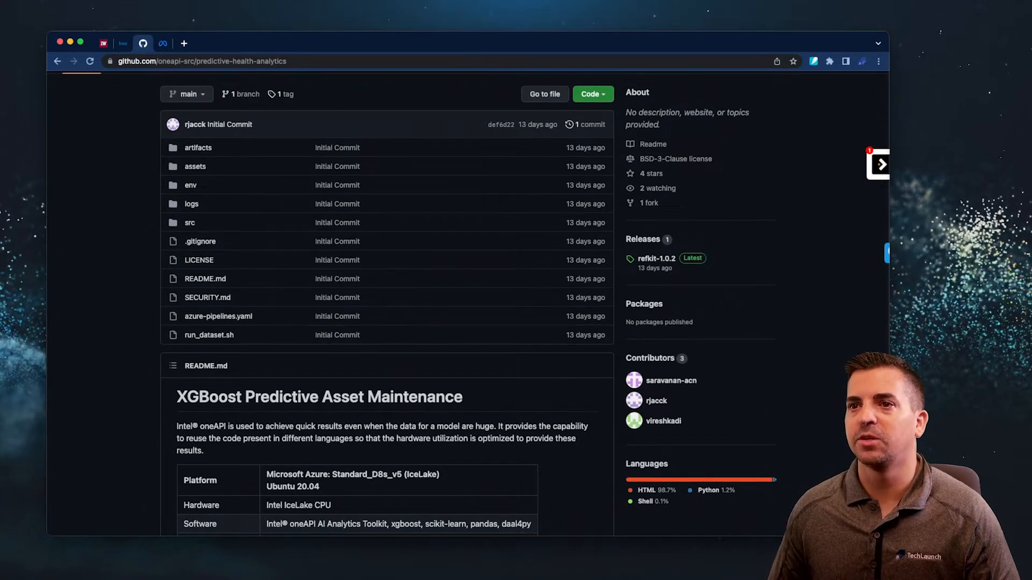
scroll("down", 3)
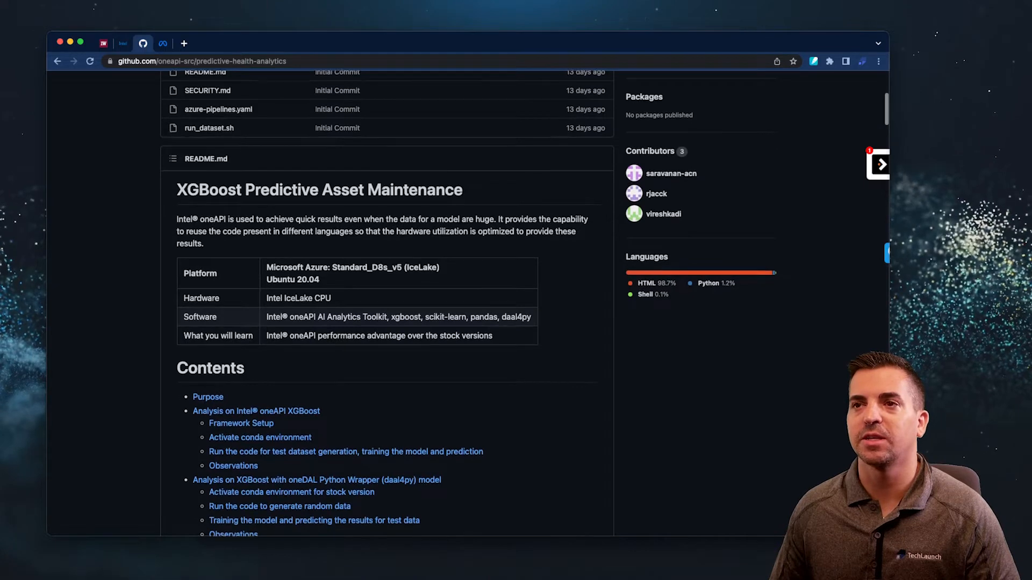
scroll("down", 3)
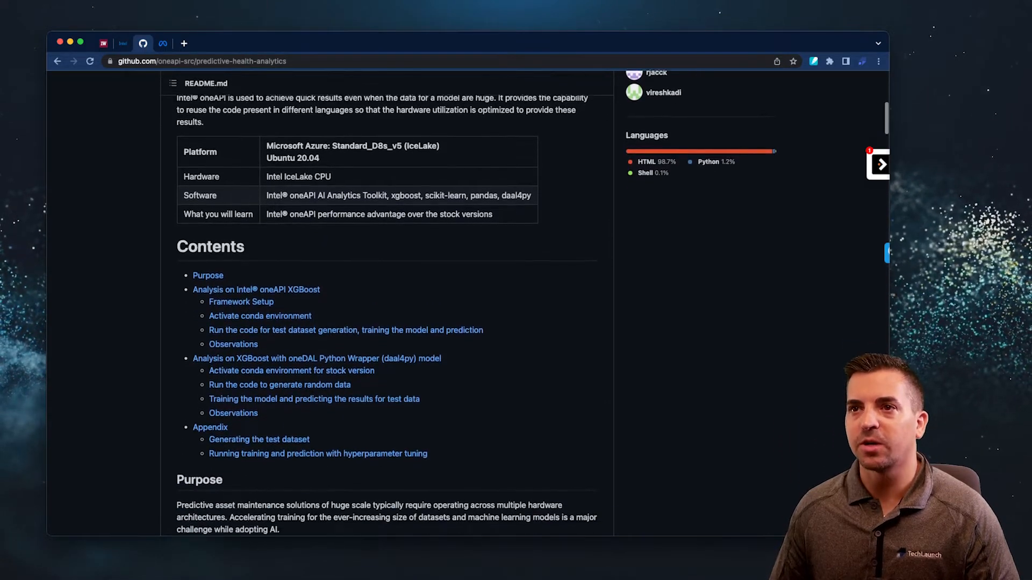
scroll("down", 3)
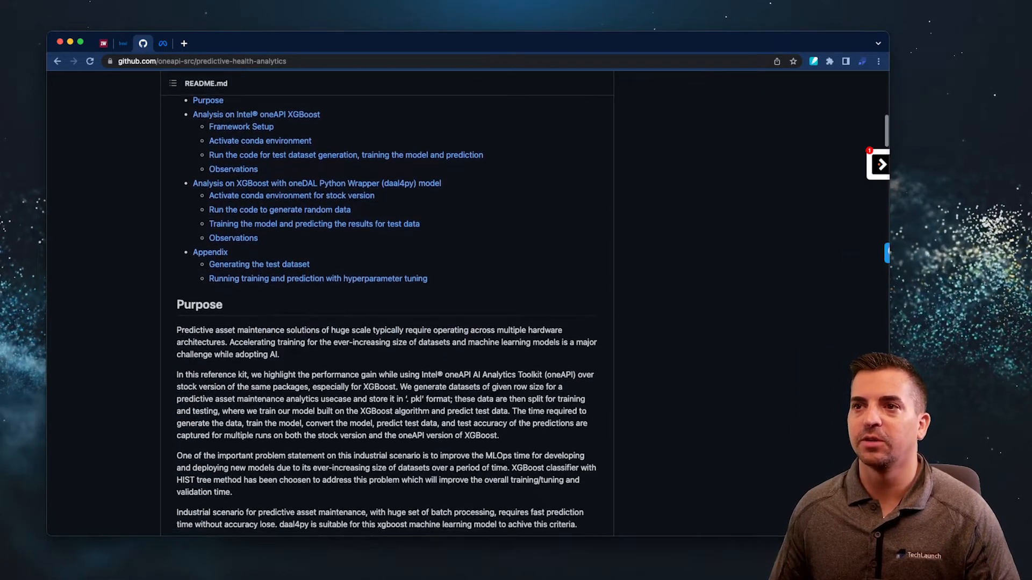
scroll("down", 3)
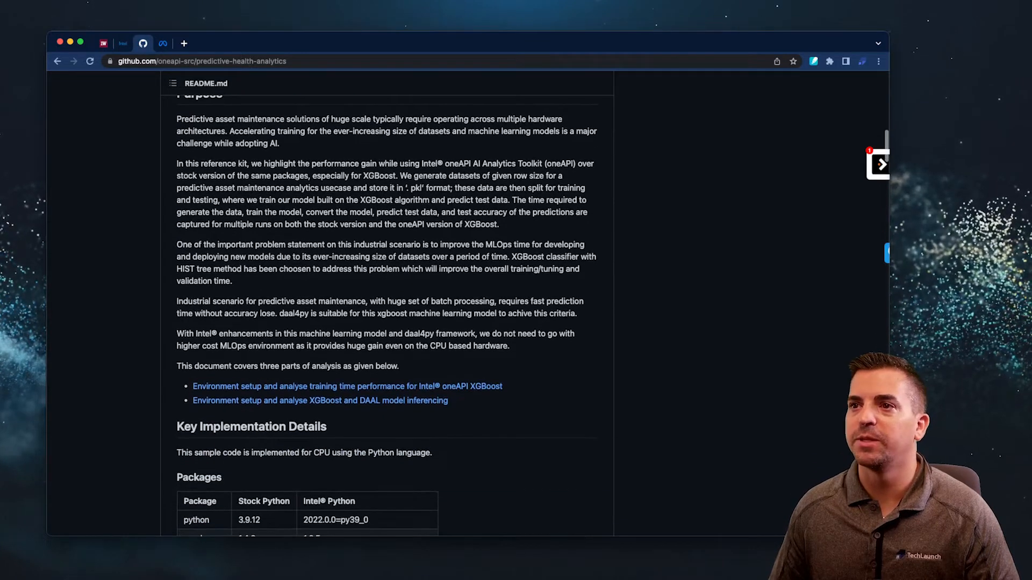
scroll("down", 3)
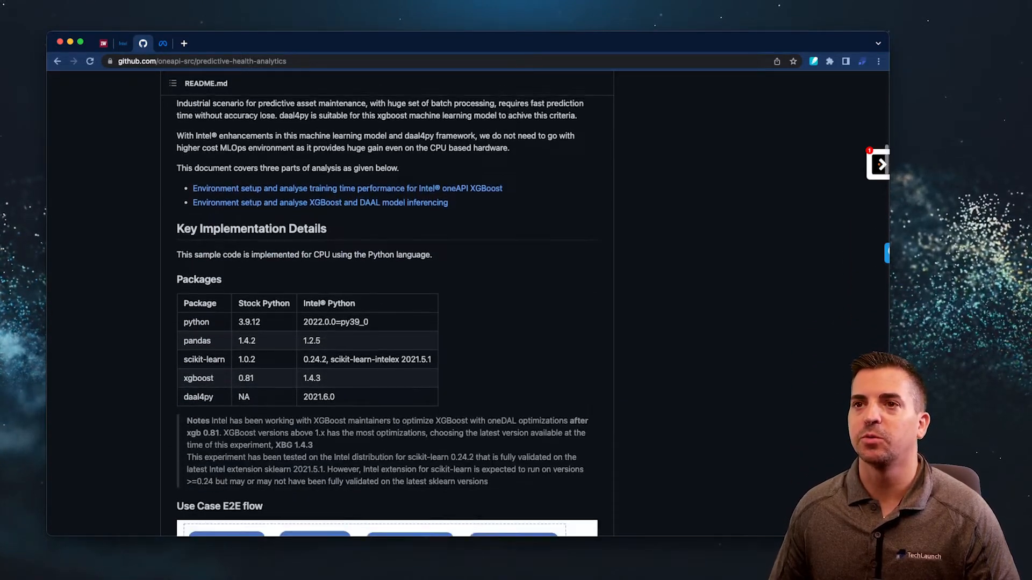
scroll("down", 3)
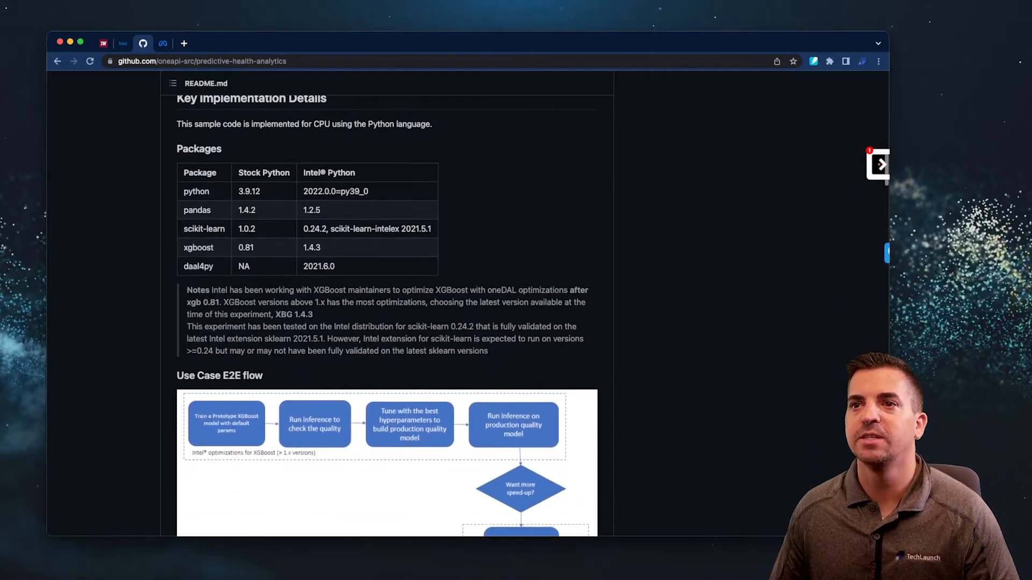
scroll("down", 3)
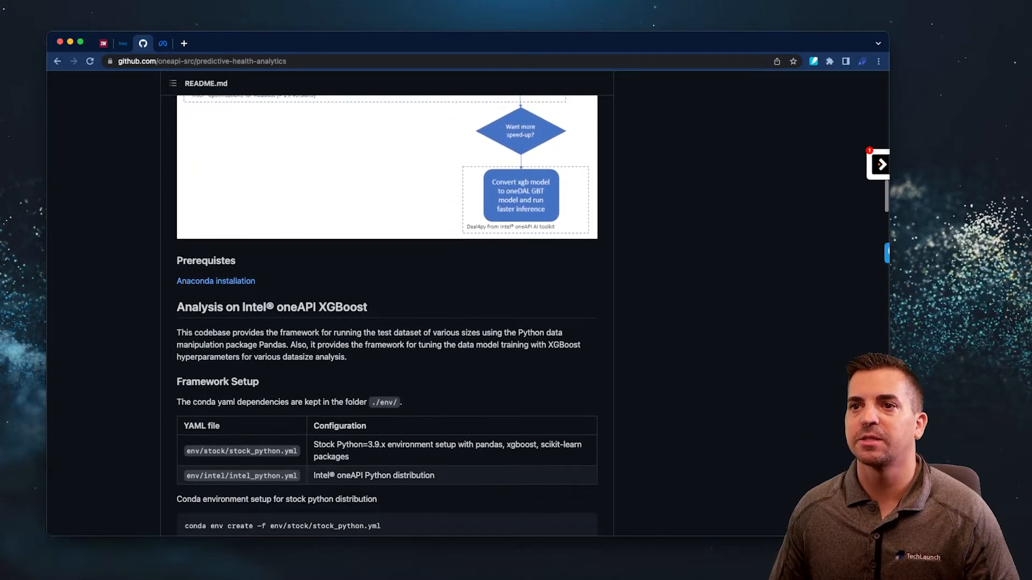
scroll("down", 3)
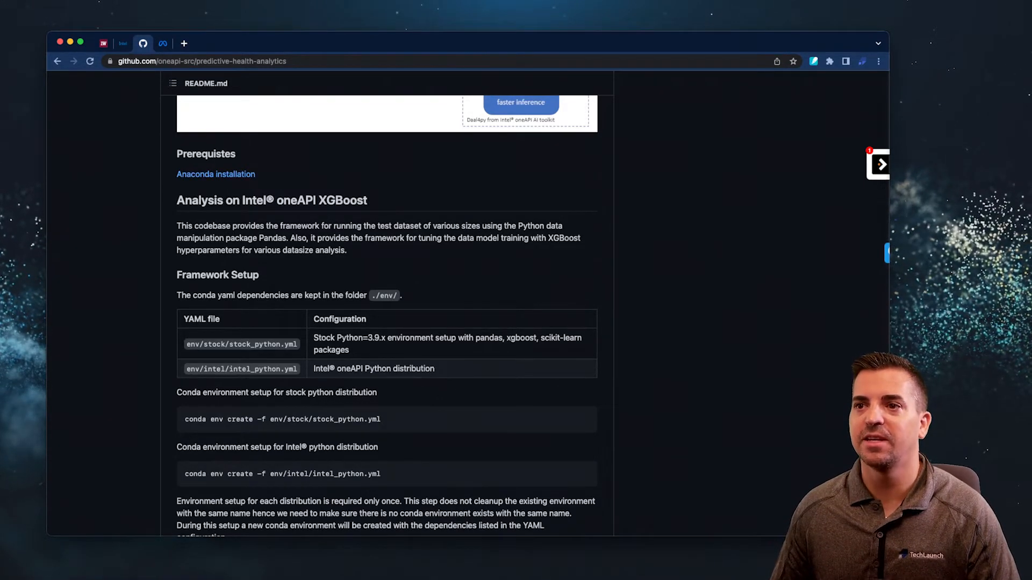
scroll("down", 3)
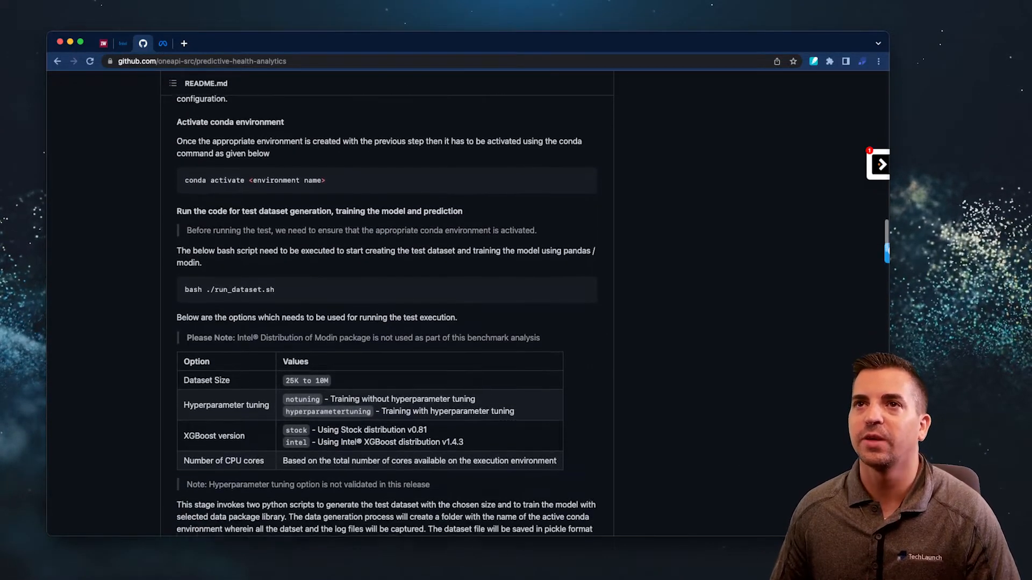
scroll("down", 3)
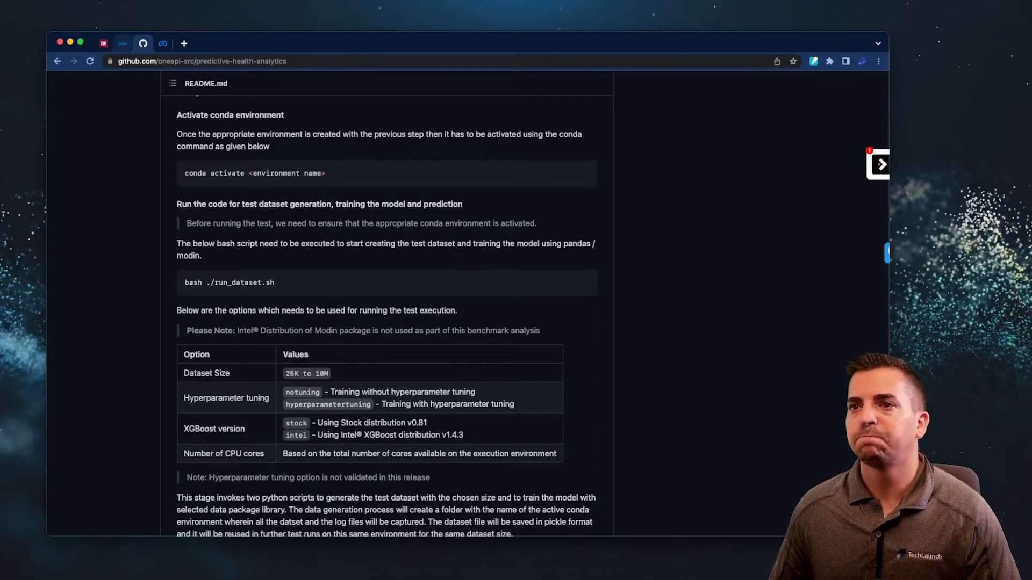
Return to Intel's press release and scroll to the utility asset health and visual quality control kits.
left_click(123, 43)
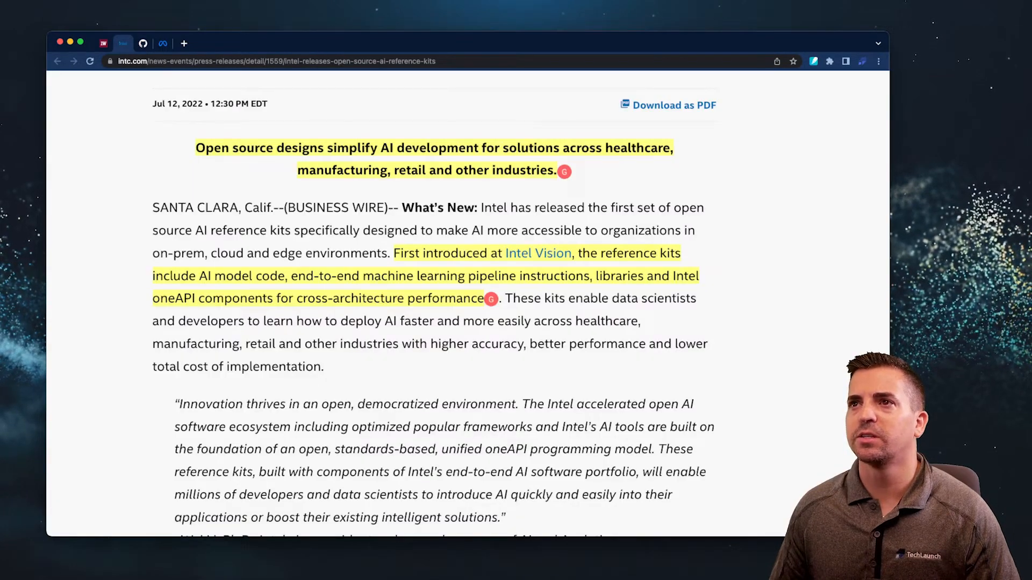
scroll("down", 3)
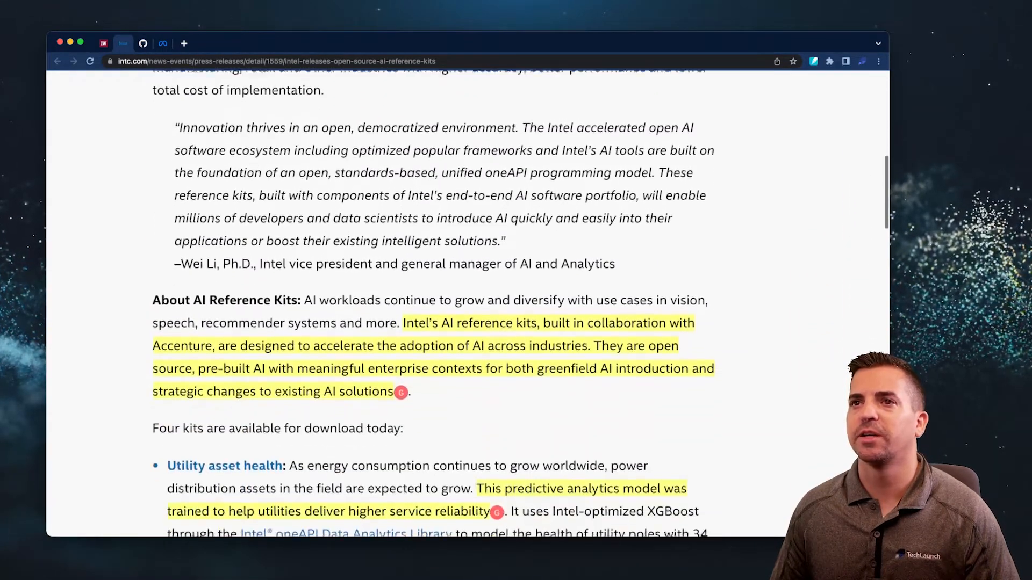
scroll("down", 3)
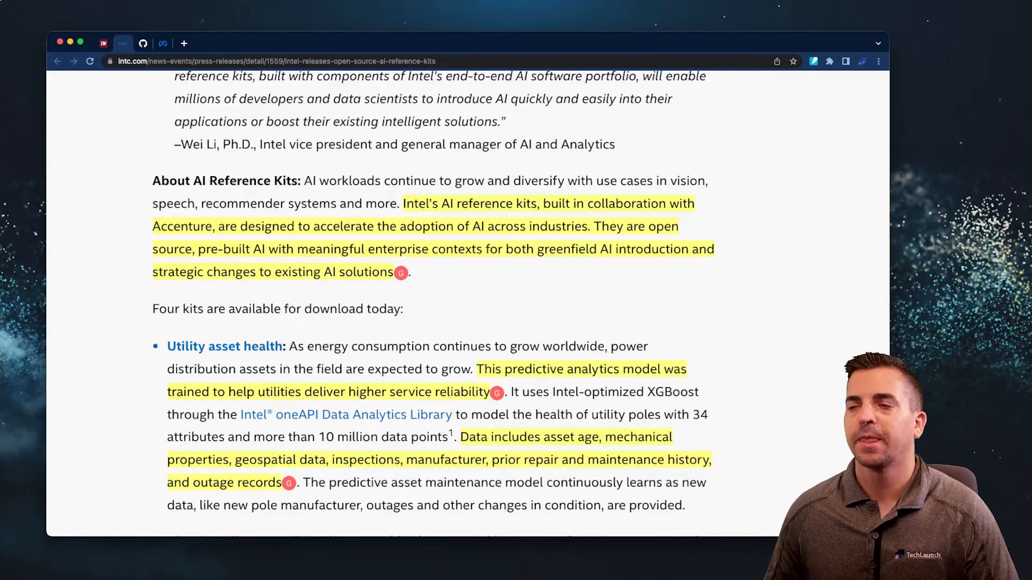
scroll("down", 3)
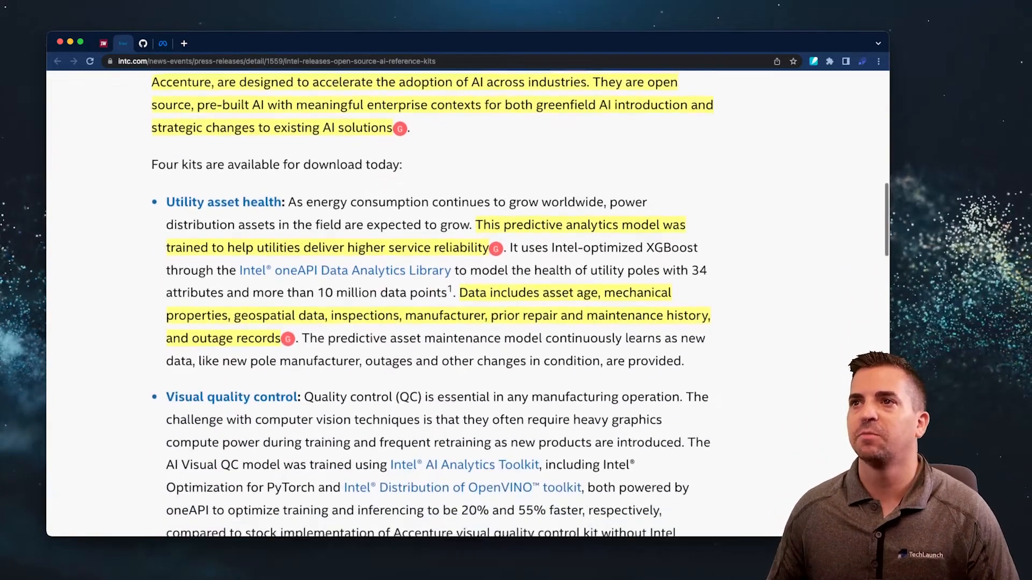
scroll("down", 3)
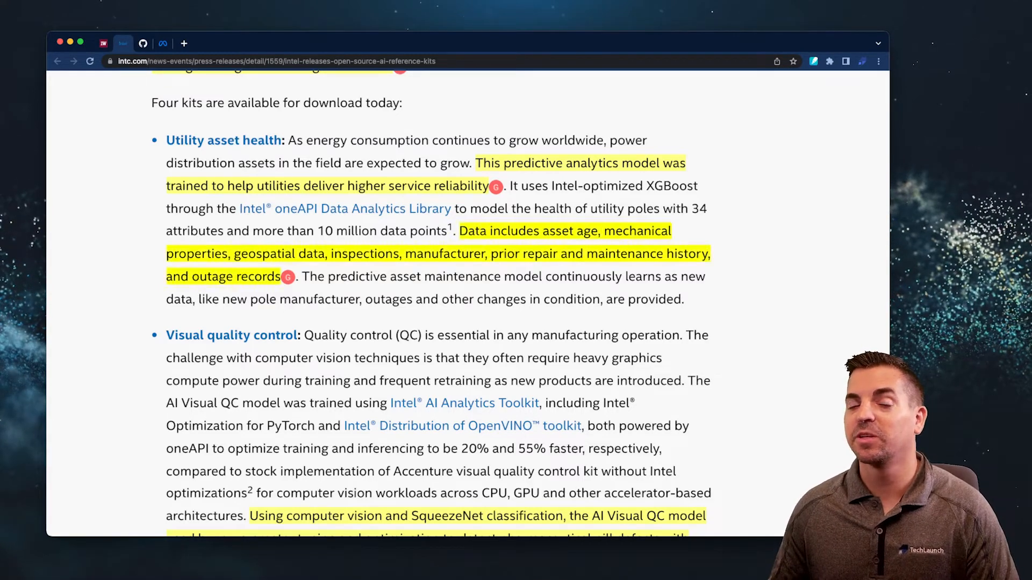
Scroll past the customer chatbot and intelligent document indexing kits to the What's Next section.
scroll("down", 3)
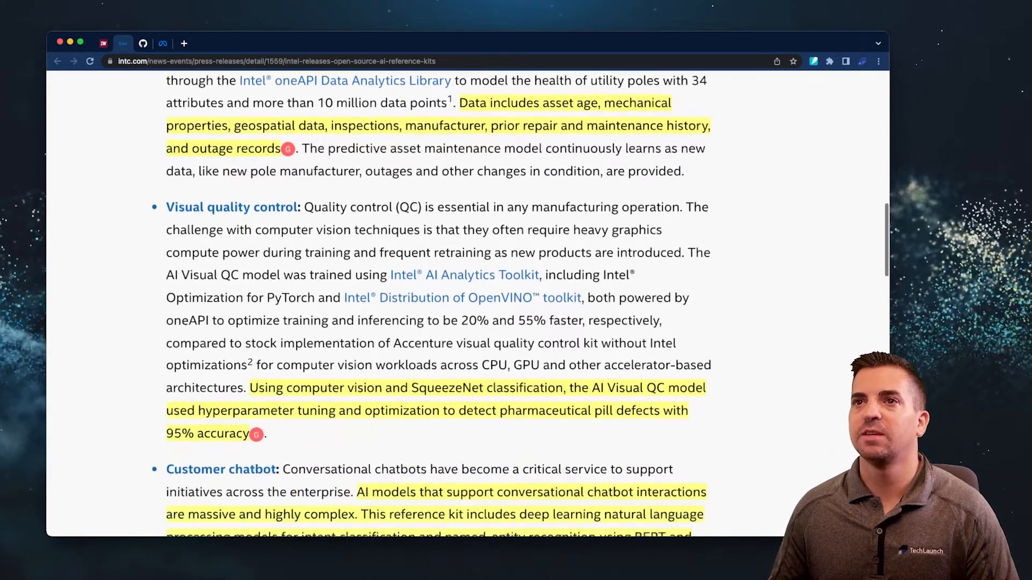
scroll("down", 3)
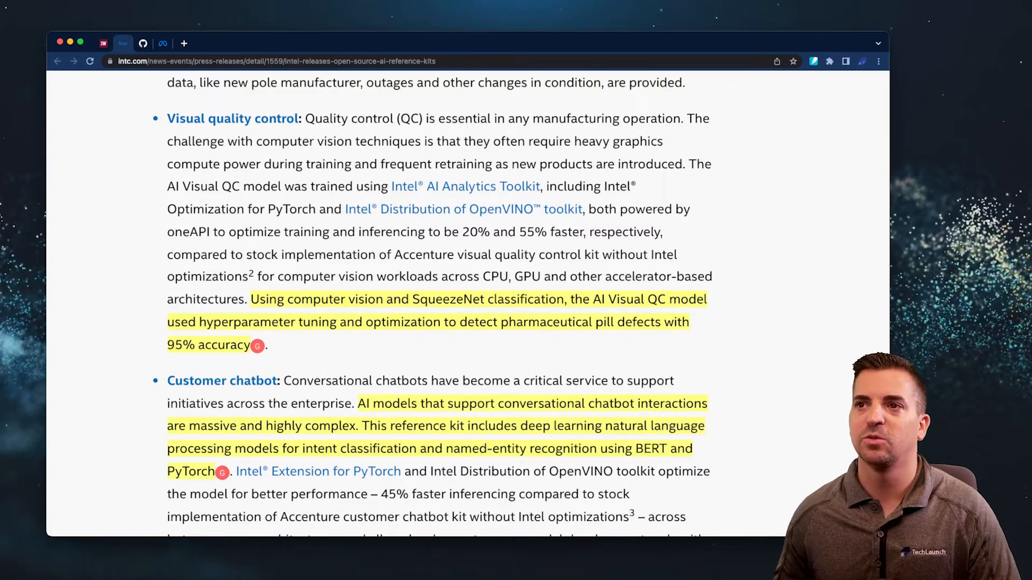
scroll("down", 3)
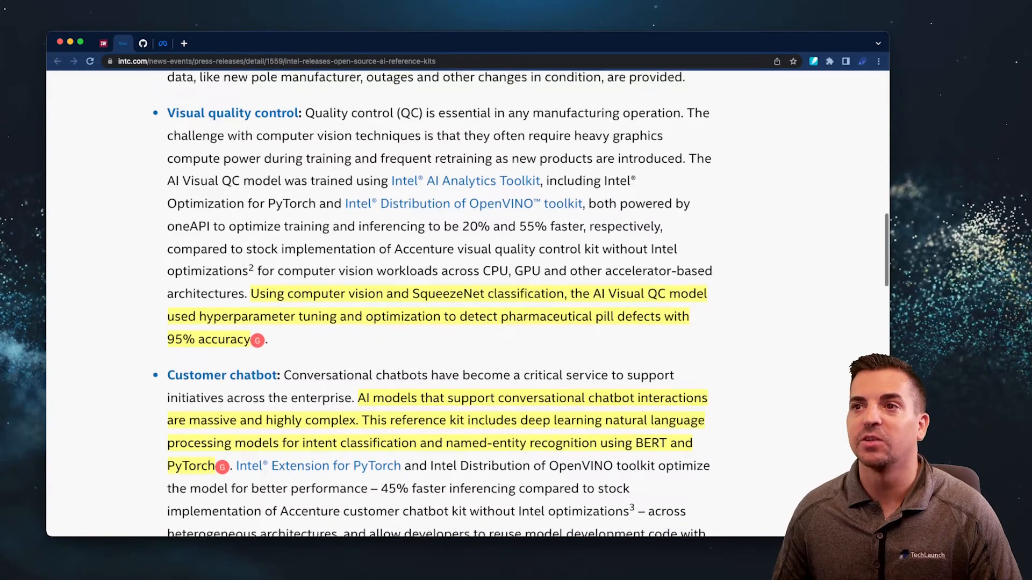
scroll("down", 3)
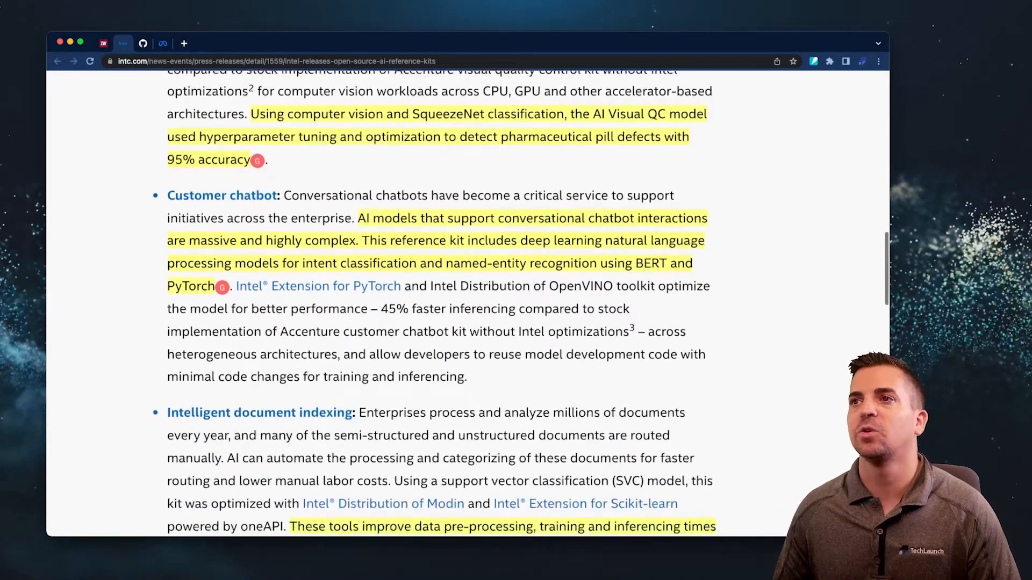
scroll("down", 3)
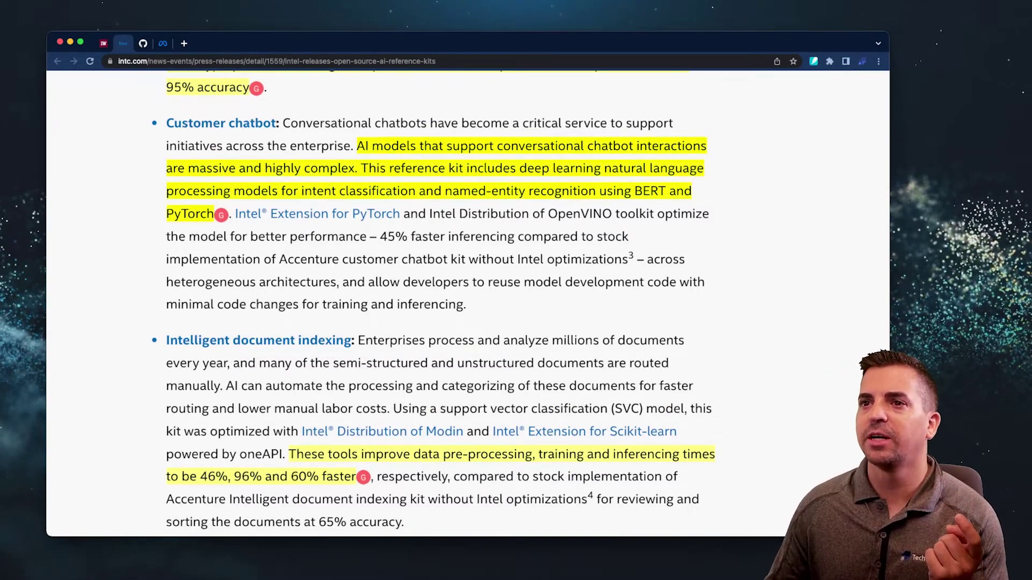
scroll("down", 3)
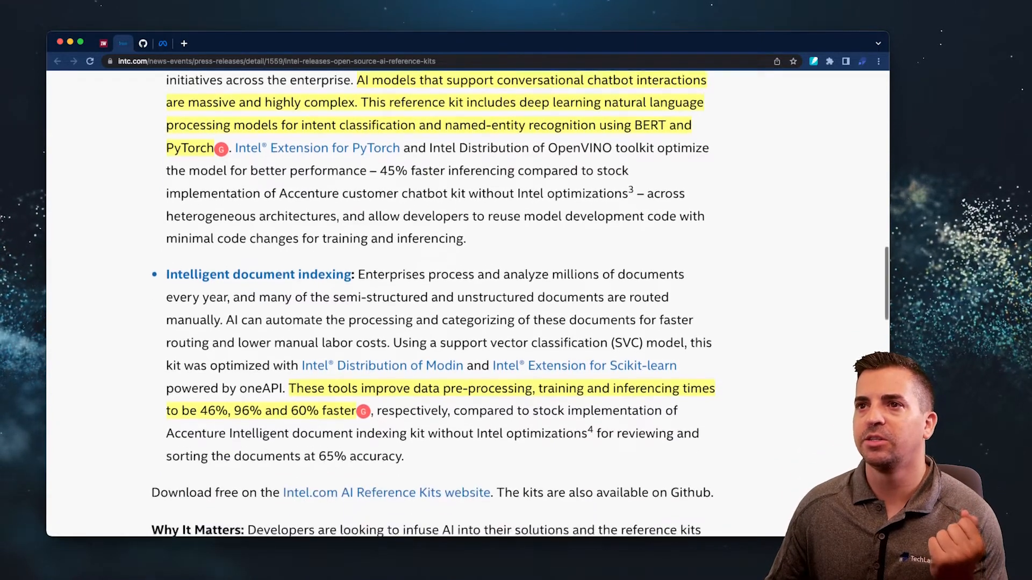
scroll("down", 3)
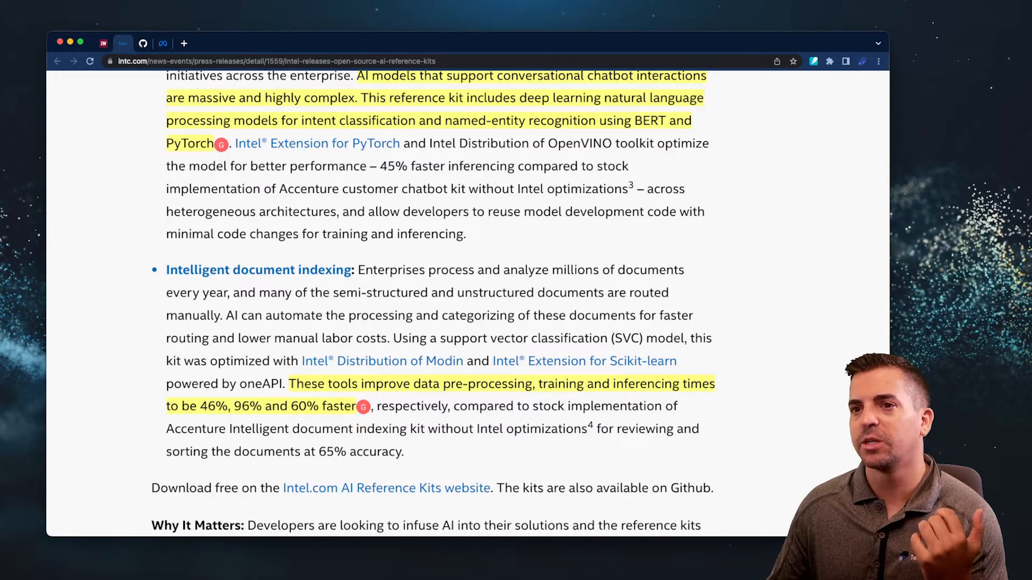
scroll("down", 3)
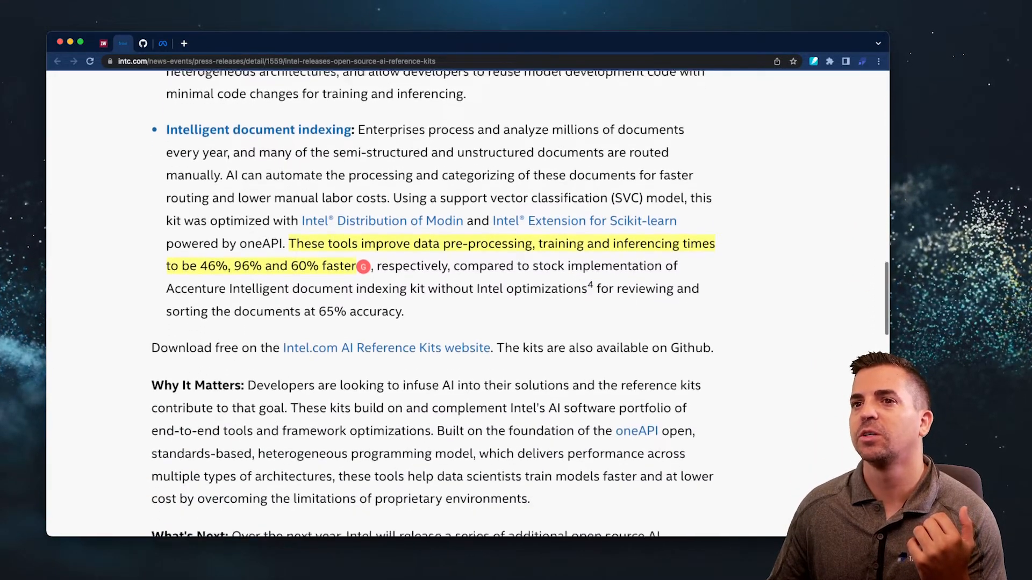
scroll("down", 3)
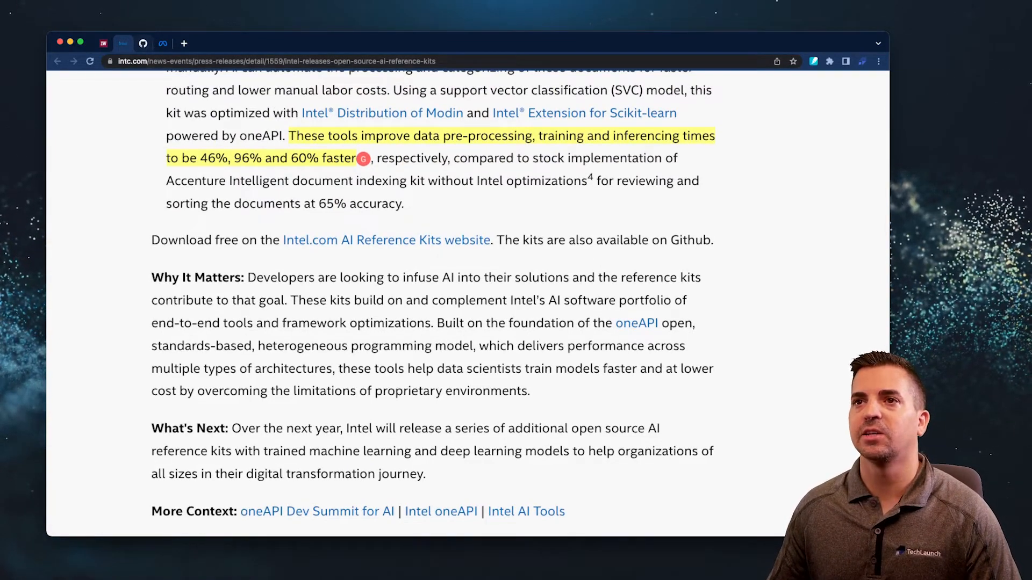
Switch to the predictive-health-analytics repository and scroll down to its README.
left_click(144, 43)
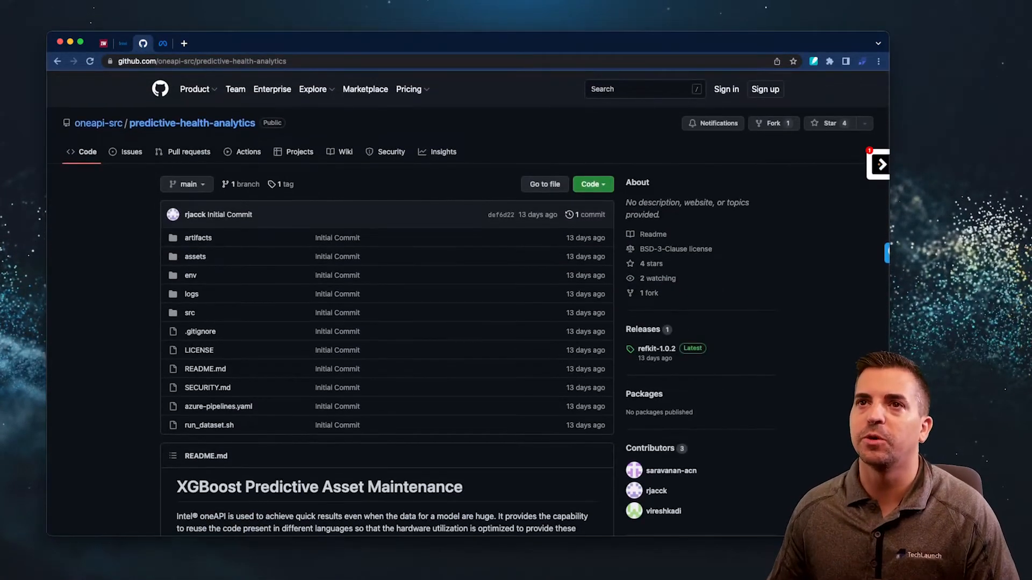
mouse_move(98, 123)
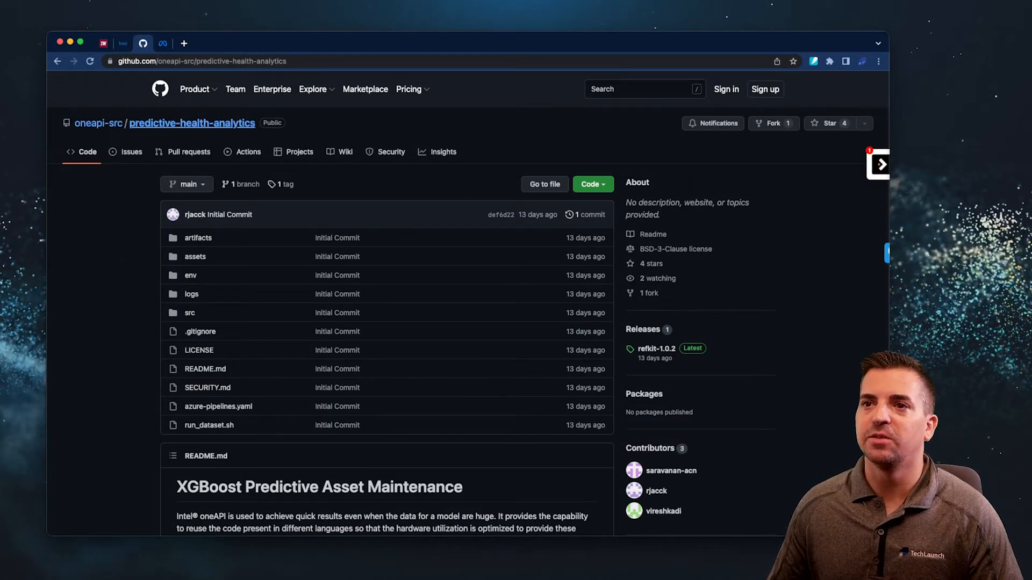
mouse_move(217, 407)
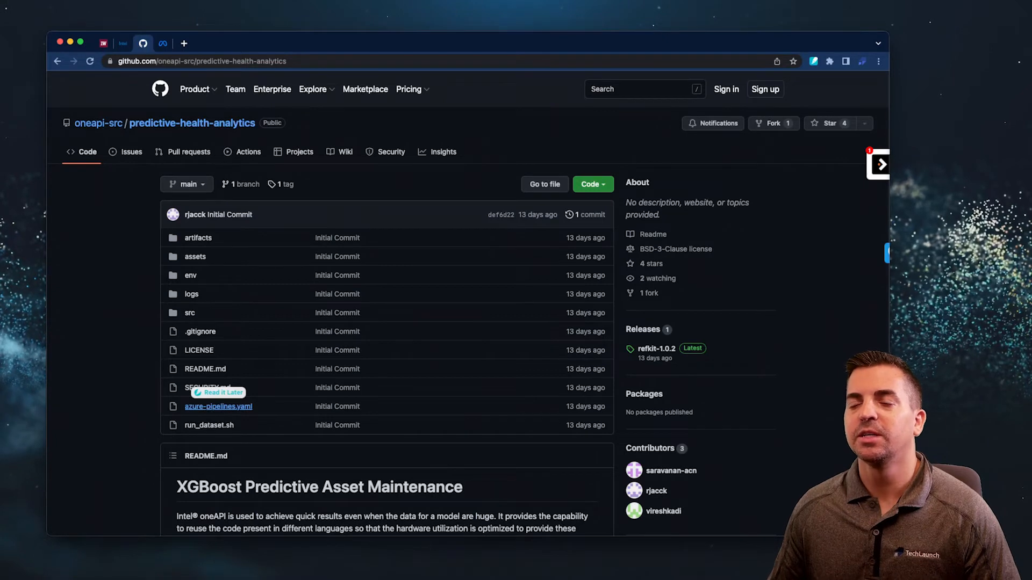
scroll("down", 3)
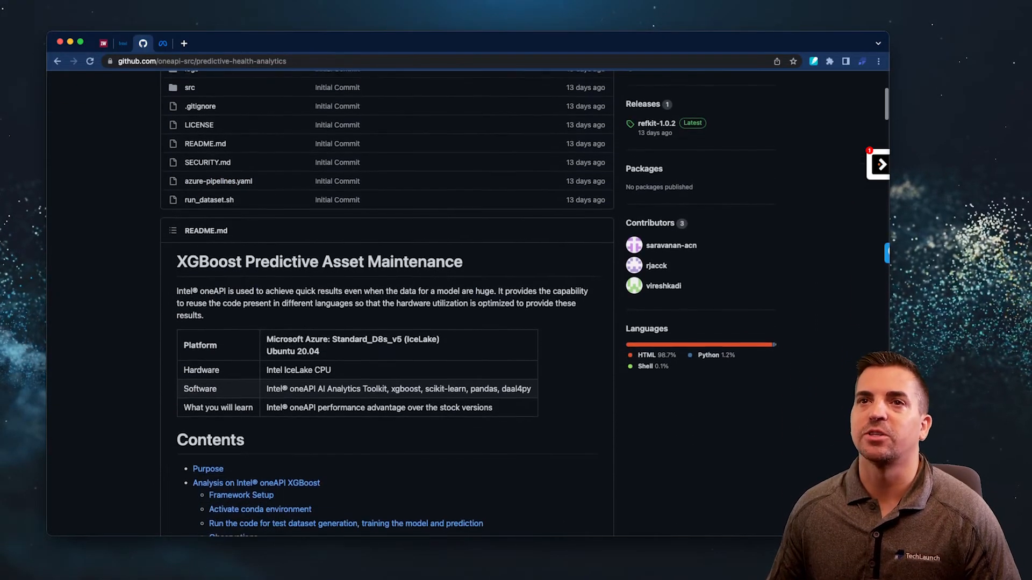
scroll("down", 3)
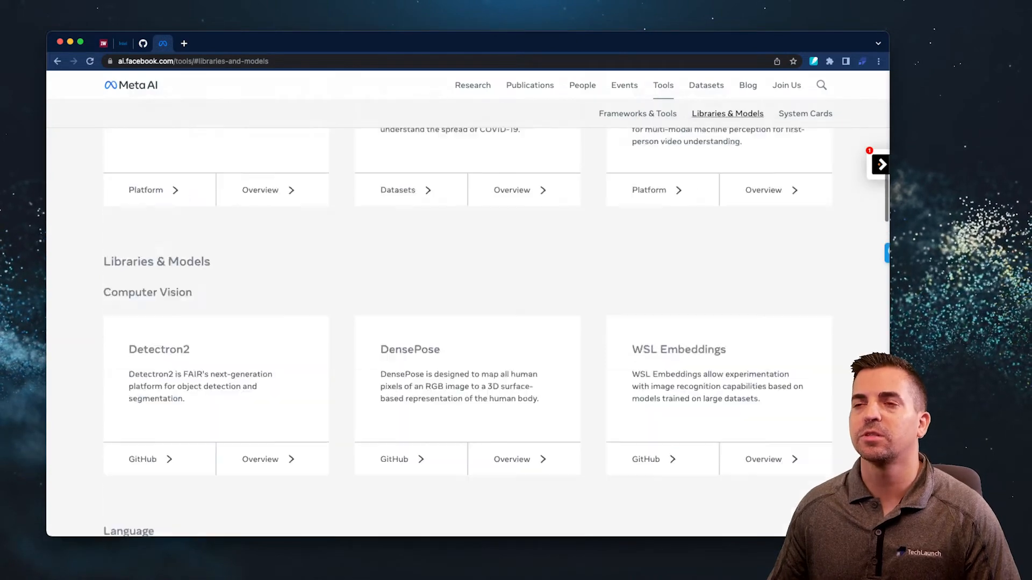
Switch to the Meta AI site and scroll through its Latest News and Highlighted Projects.
left_click(637, 114)
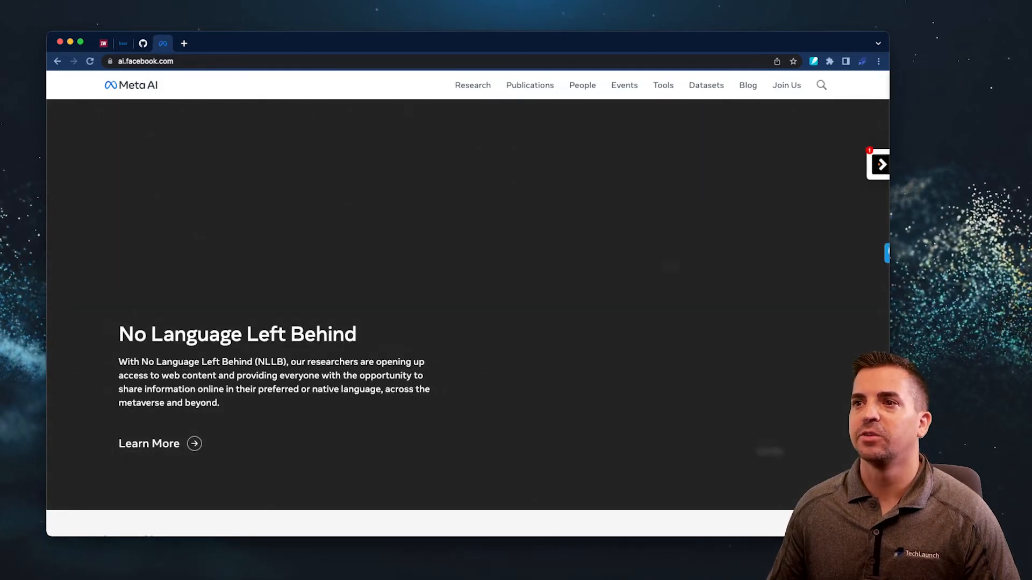
scroll("down", 3)
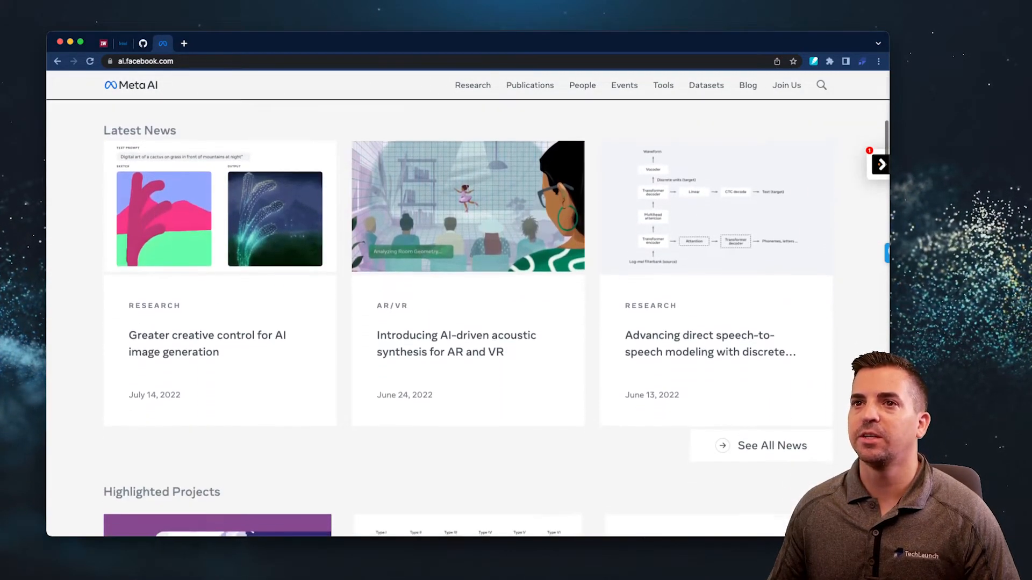
scroll("down", 3)
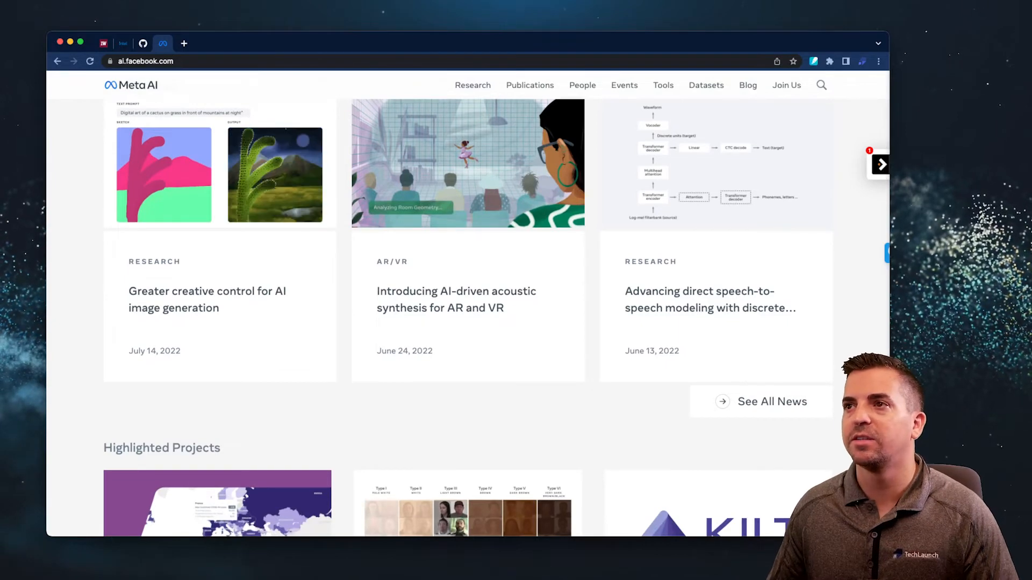
scroll("down", 3)
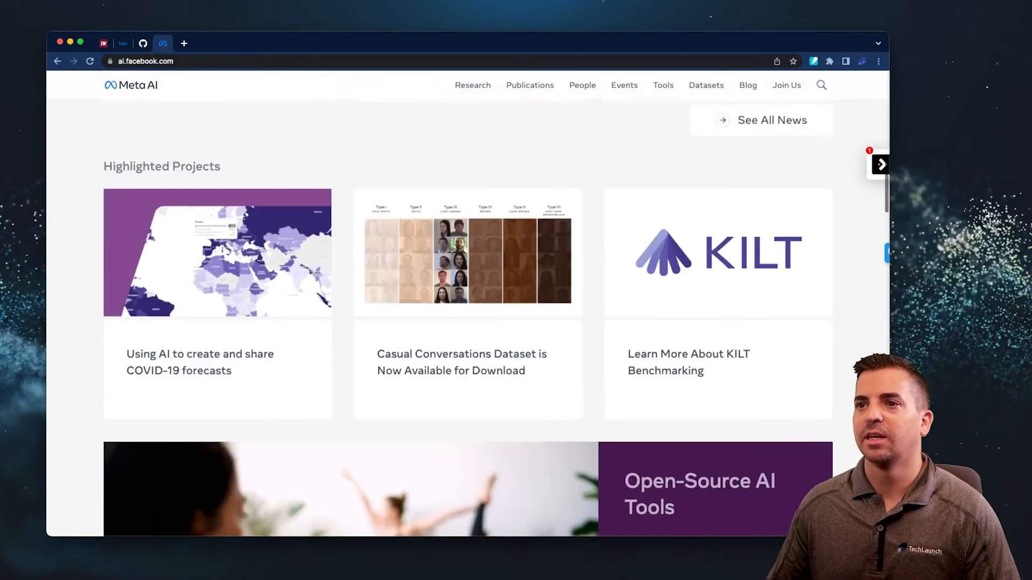
scroll("down", 3)
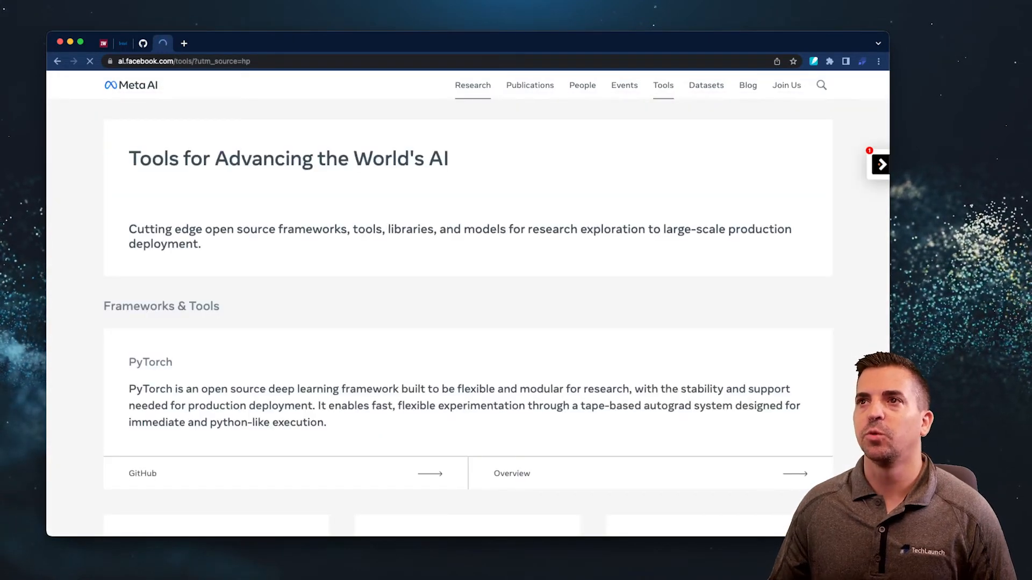
Go to Meta AI's Research page and view the research areas, Computer Vision through Reinforcement Learning.
left_click(473, 85)
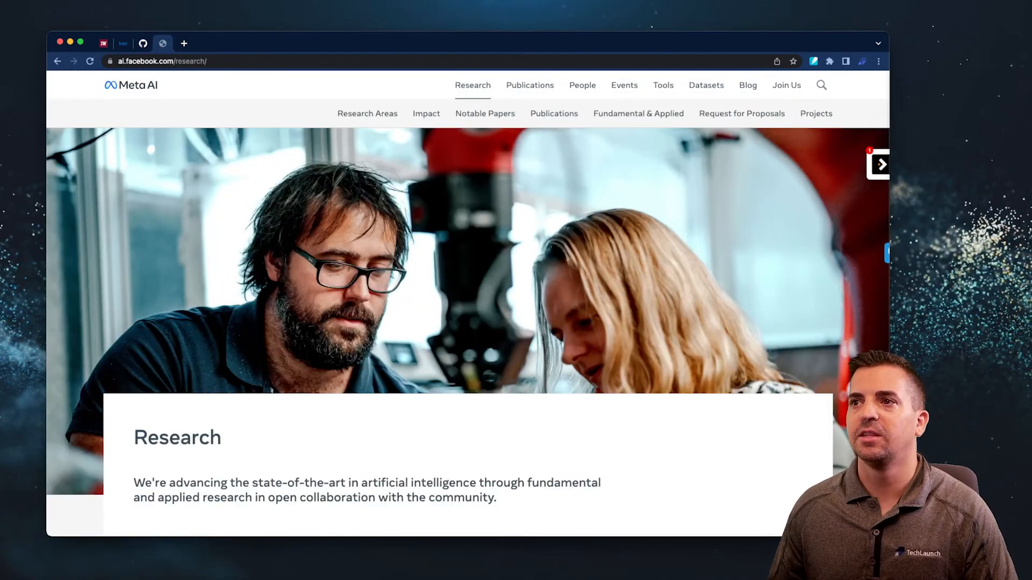
scroll("down", 3)
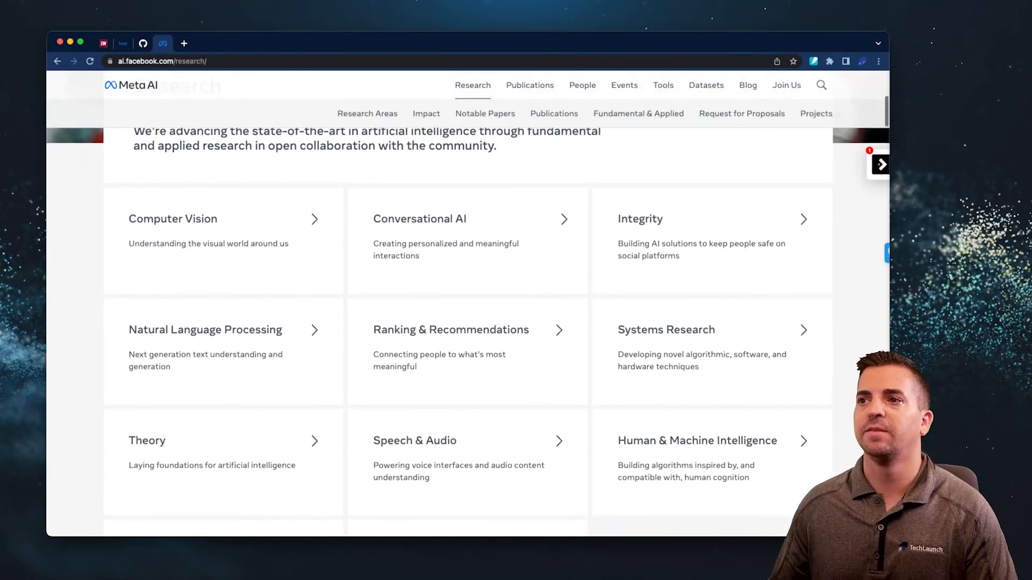
scroll("down", 3)
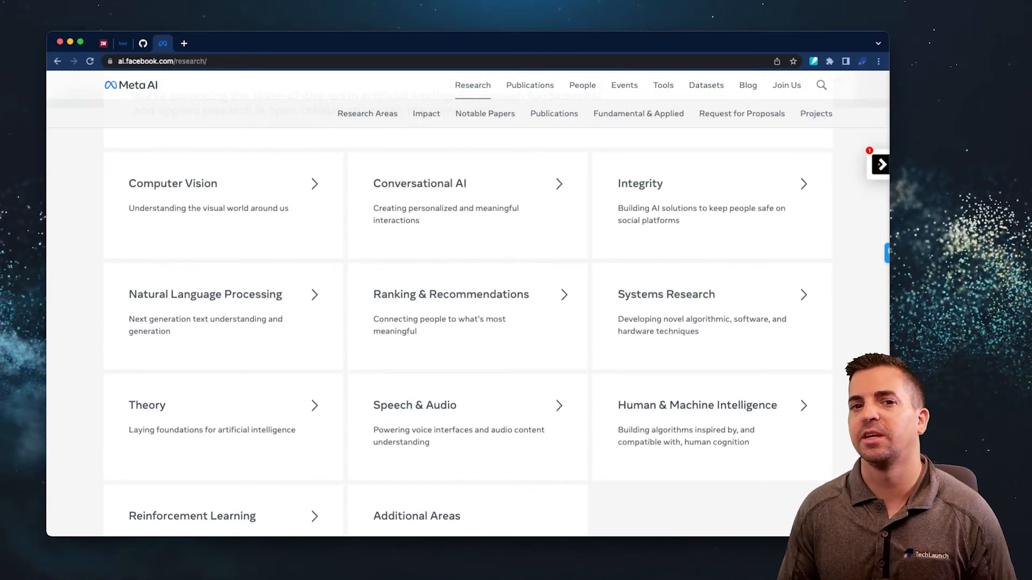